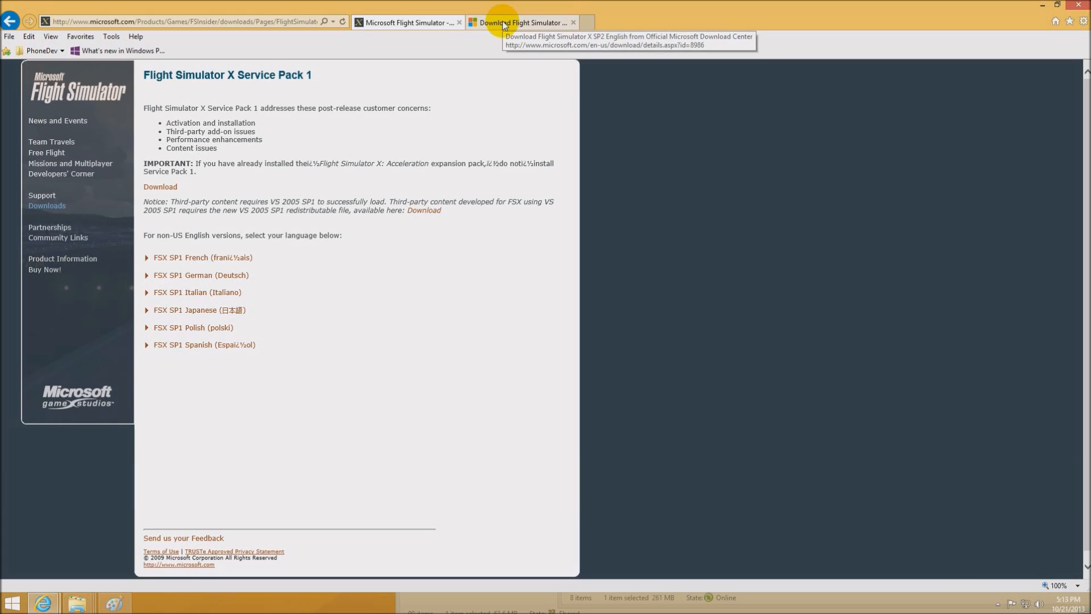
Switch to the Flight Simulator X SP2 English download page and start its download
{"action": "left_click", "coordinate": [519, 22]}
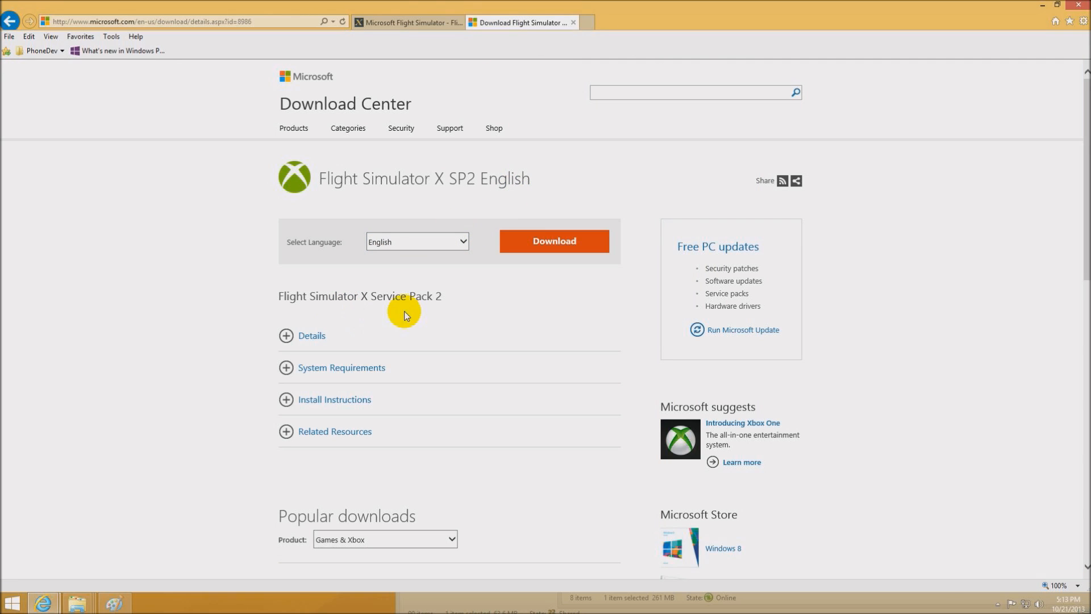
{"action": "left_click", "coordinate": [311, 336]}
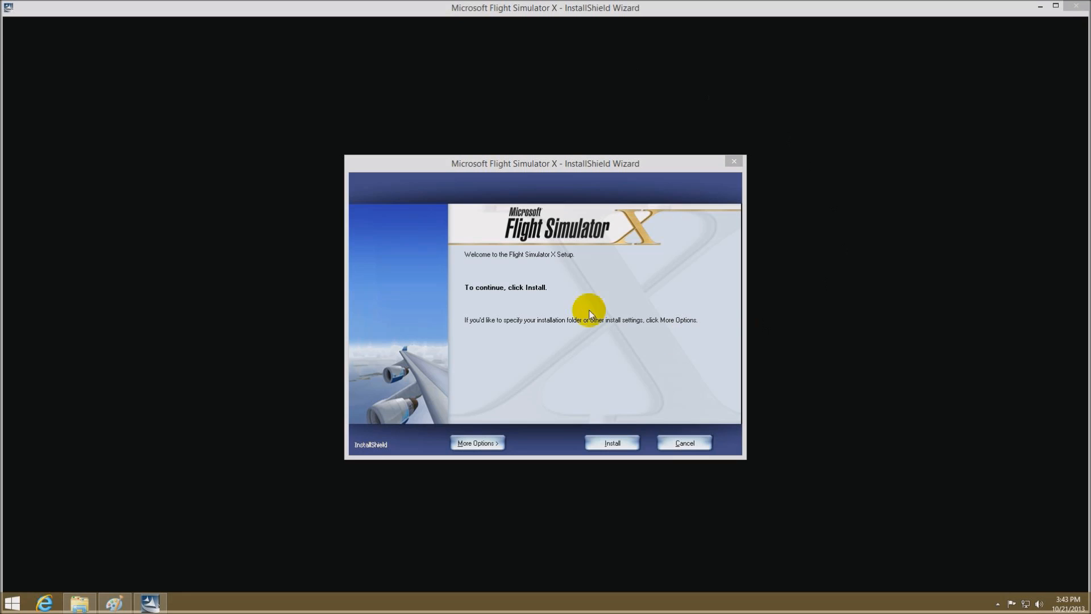
{"action": "mouse_move", "coordinate": [605, 331]}
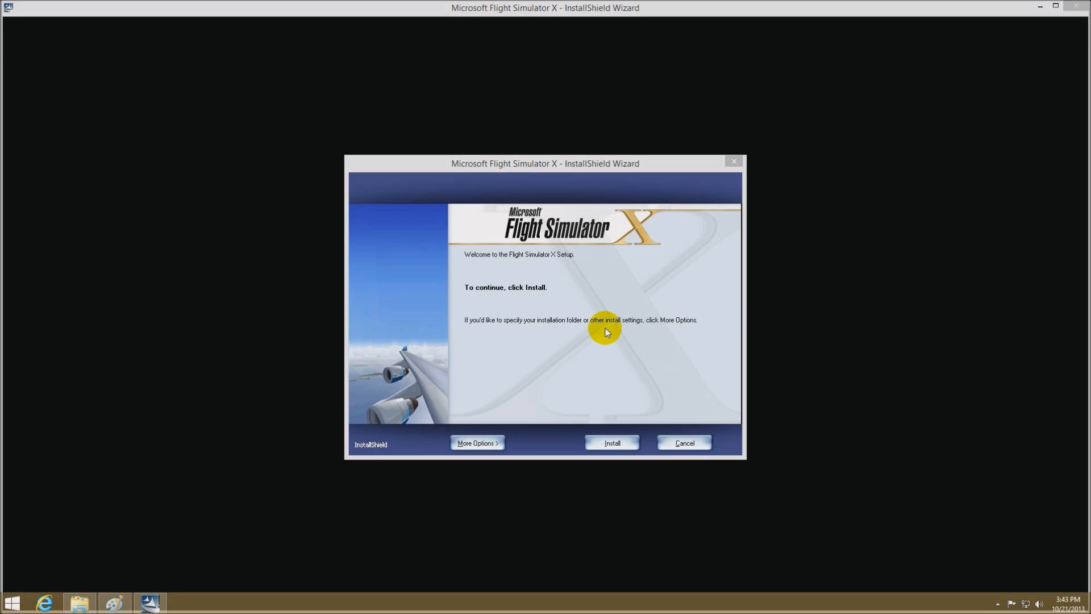
Show More Options in the FSX installer and untick viewing the readme after install
{"action": "left_click", "coordinate": [476, 442]}
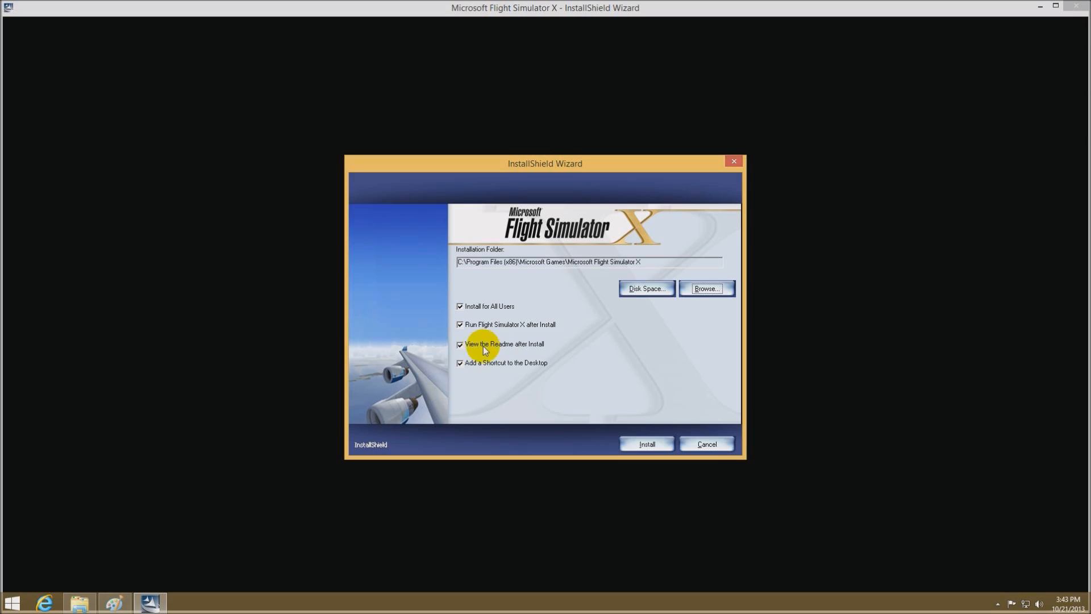
{"action": "left_click", "coordinate": [645, 444]}
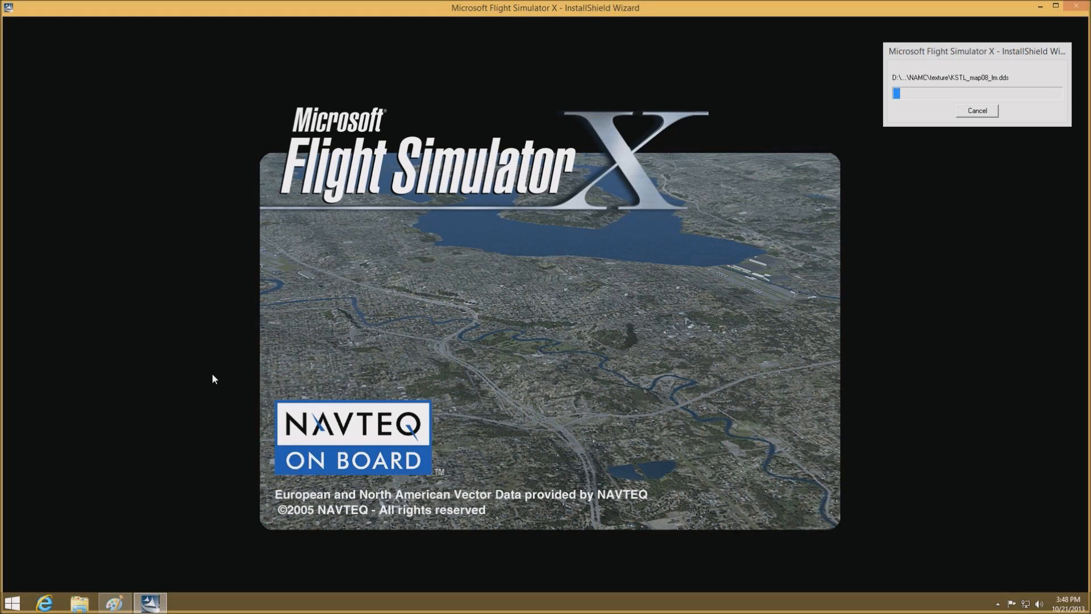
{"action": "mouse_move", "coordinate": [436, 245]}
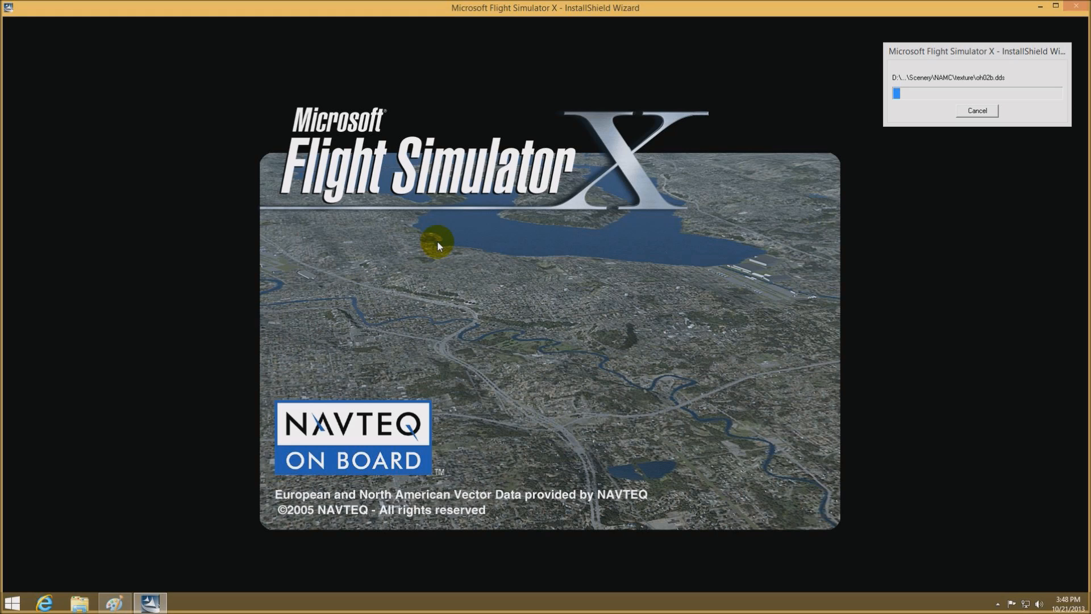
{"action": "mouse_move", "coordinate": [764, 206]}
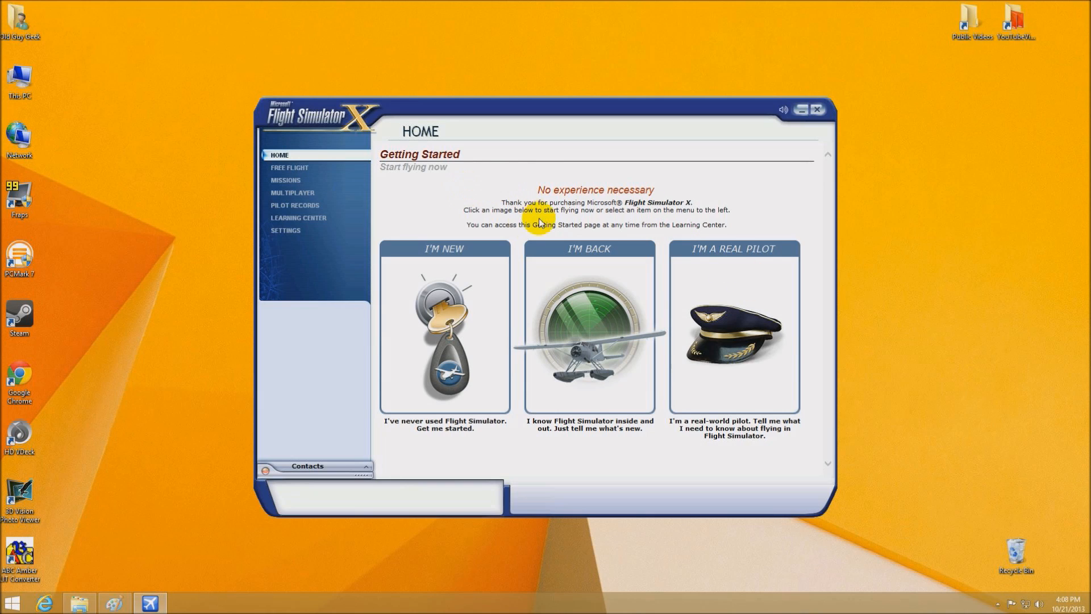
Begin a flight from the Flight Simulator X Getting Started home page
{"action": "left_click", "coordinate": [819, 109]}
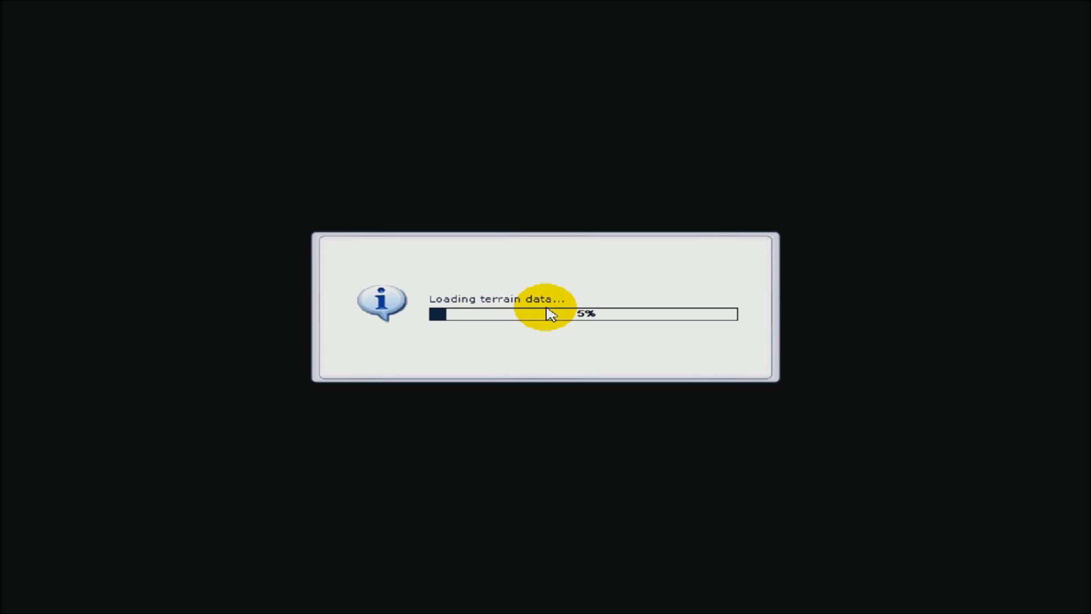
{"action": "mouse_move", "coordinate": [566, 96]}
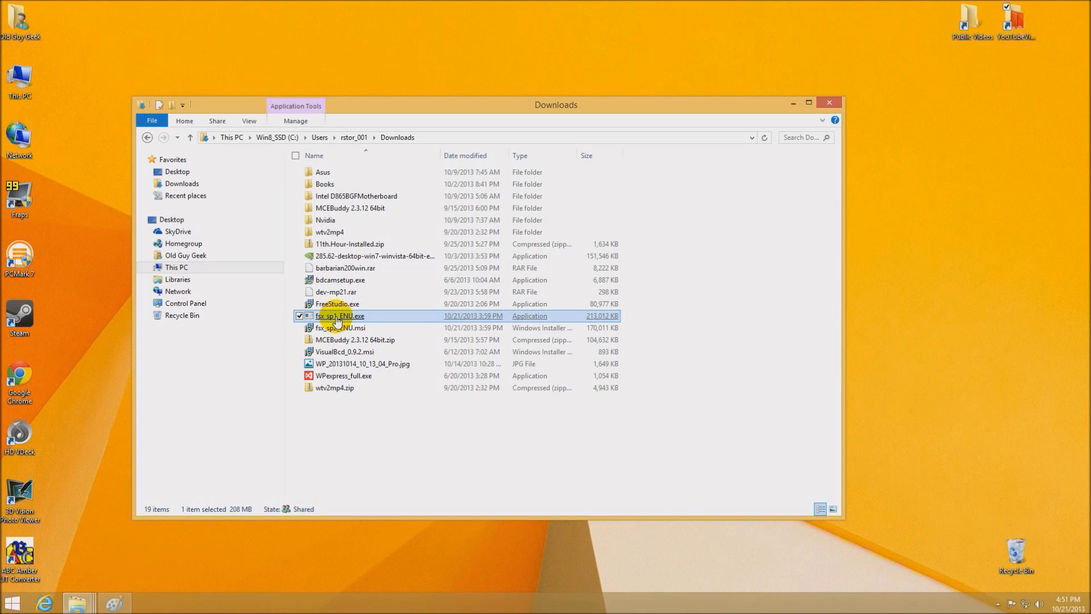
Run fsx_sp1_ENU.exe, accept the license and close the successful Service Pack 1 install message
{"action": "double_click", "coordinate": [338, 314]}
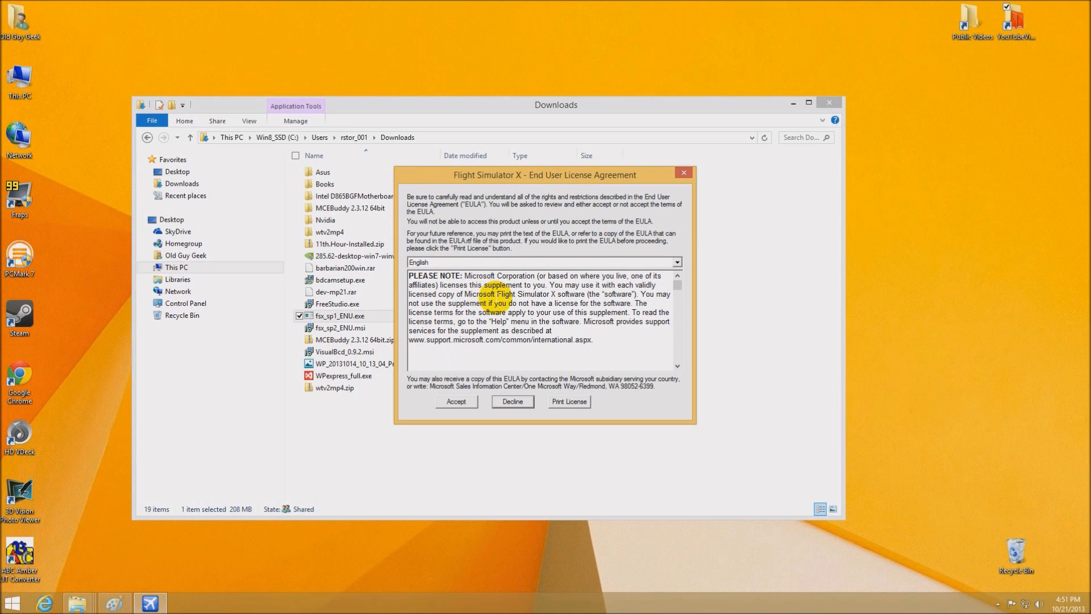
{"action": "left_click", "coordinate": [456, 401]}
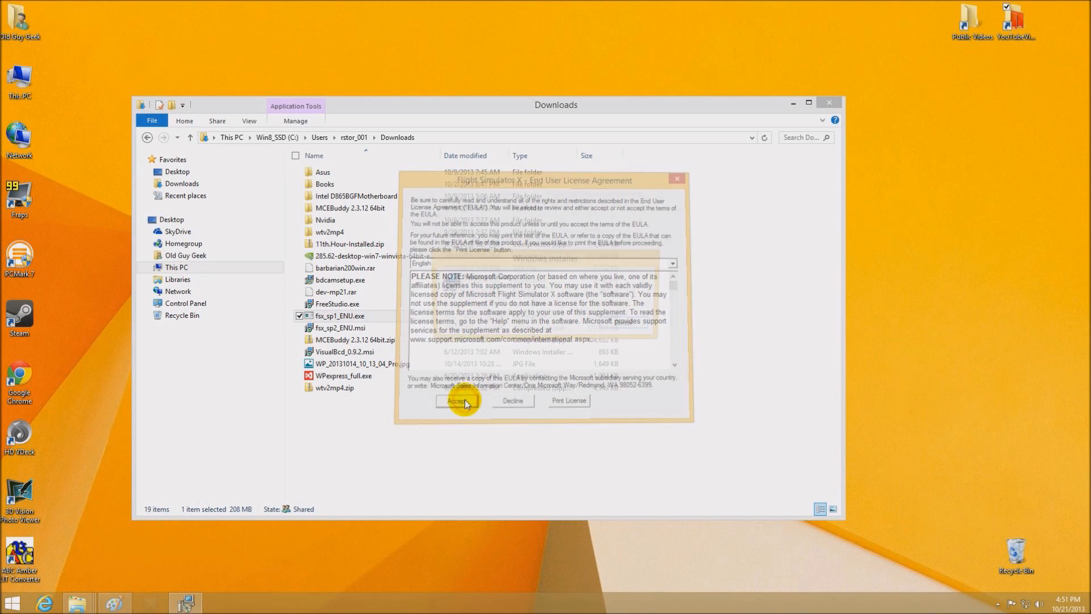
{"action": "left_click", "coordinate": [456, 400]}
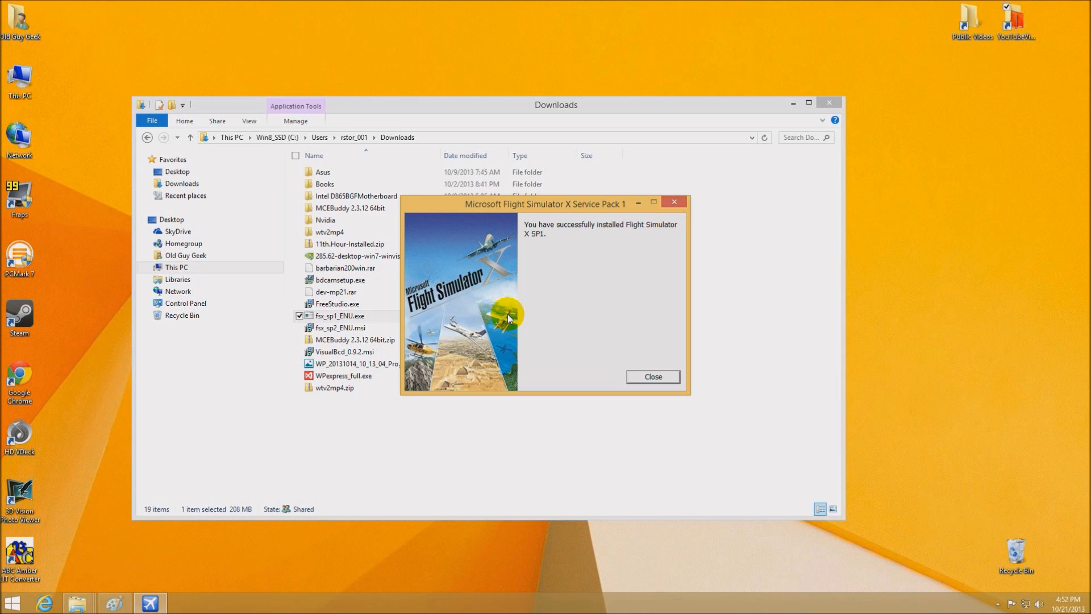
{"action": "left_click", "coordinate": [651, 376]}
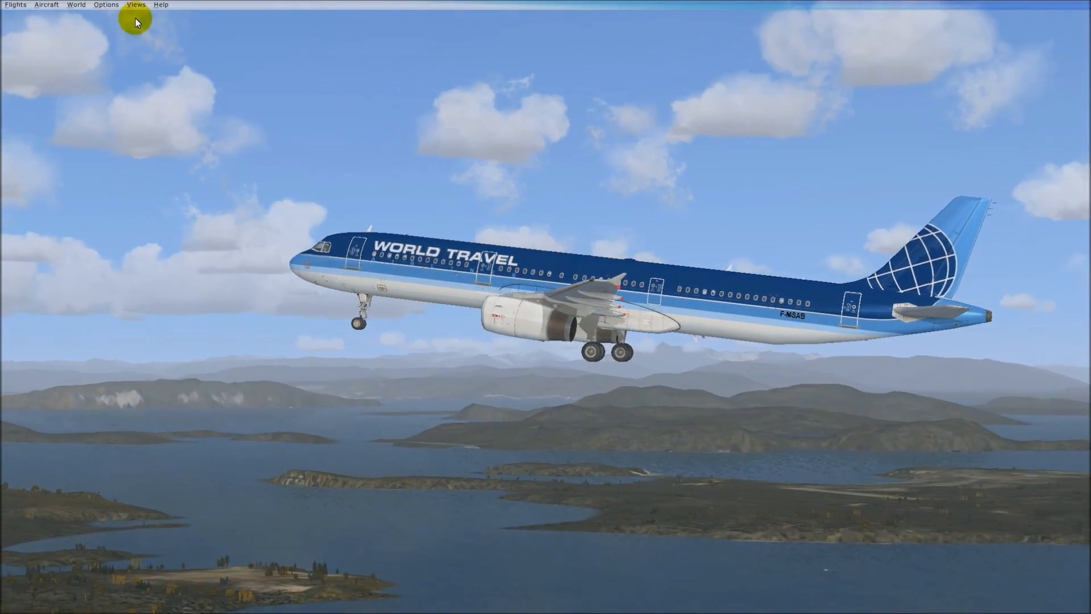
Set the full screen resolution to 1920x1080x32 in the Display settings and confirm
{"action": "left_click", "coordinate": [105, 4]}
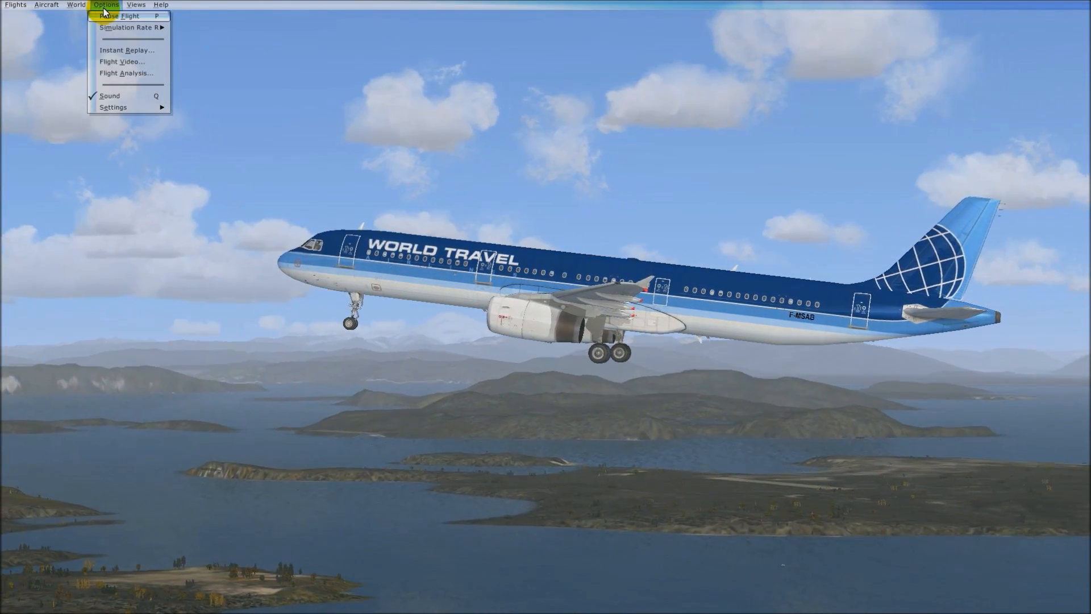
{"action": "left_click", "coordinate": [136, 4]}
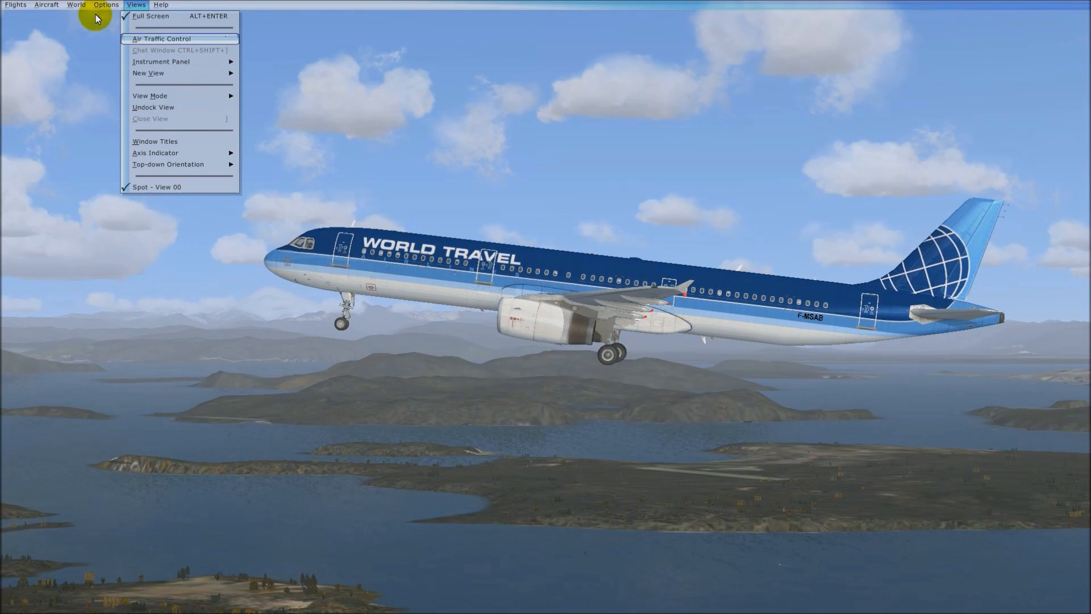
{"action": "left_click", "coordinate": [104, 4]}
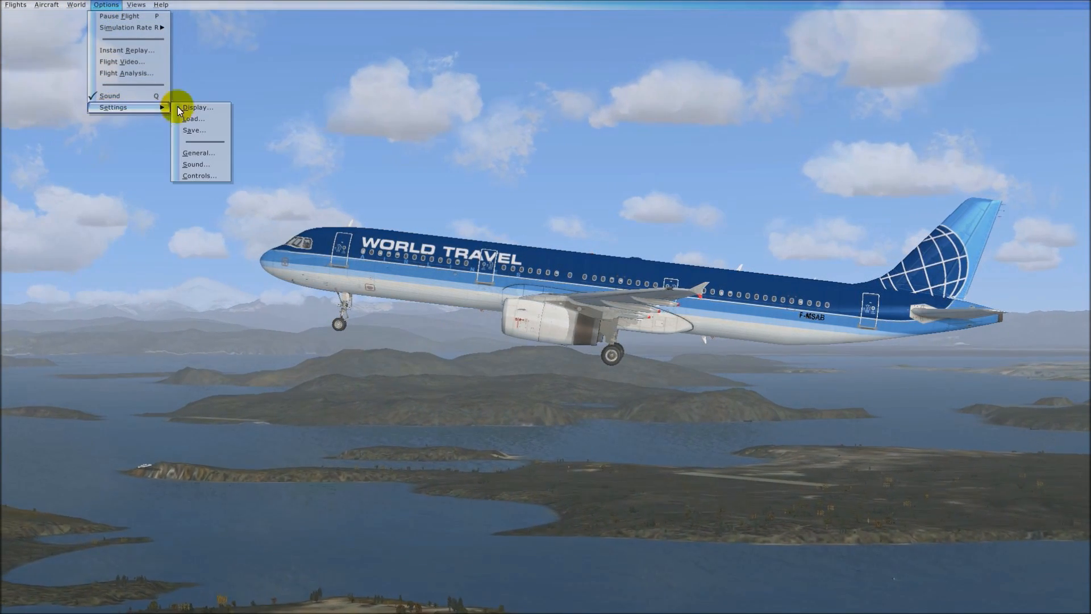
{"action": "left_click", "coordinate": [198, 106]}
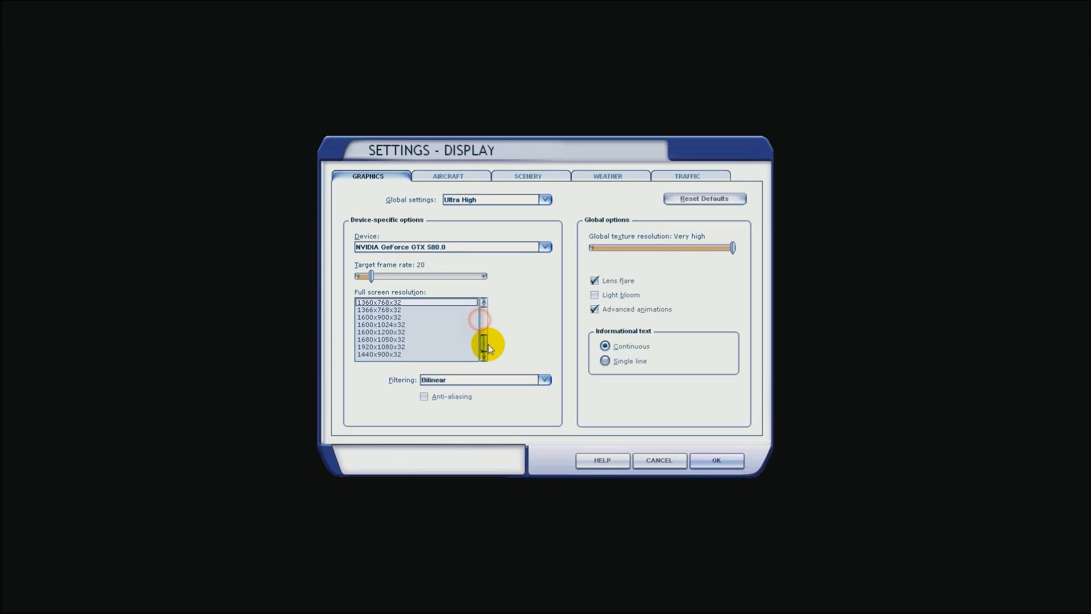
{"action": "left_click", "coordinate": [381, 346]}
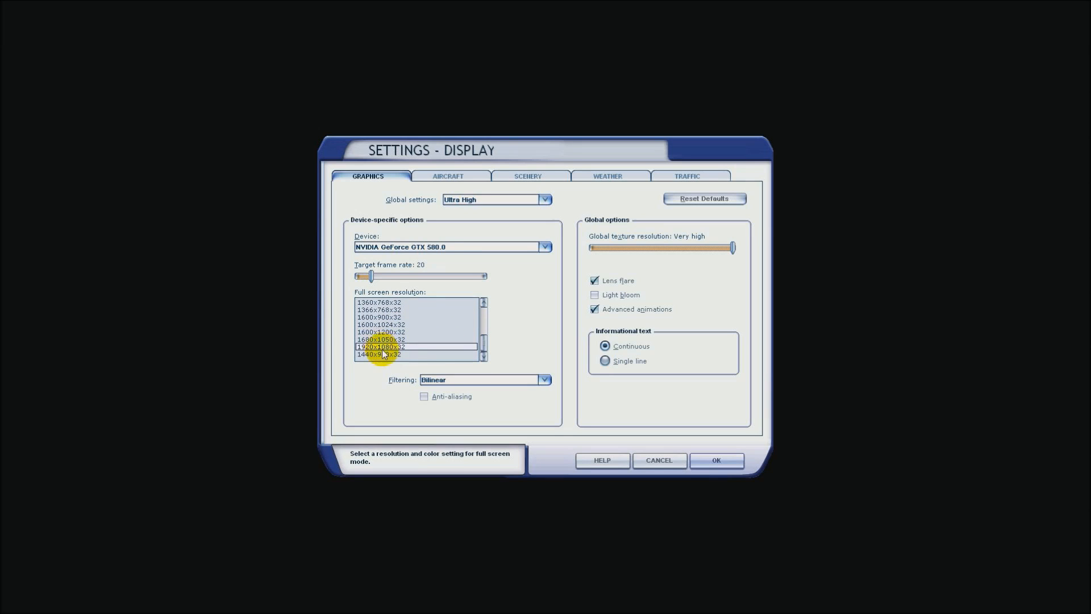
{"action": "left_click", "coordinate": [716, 460]}
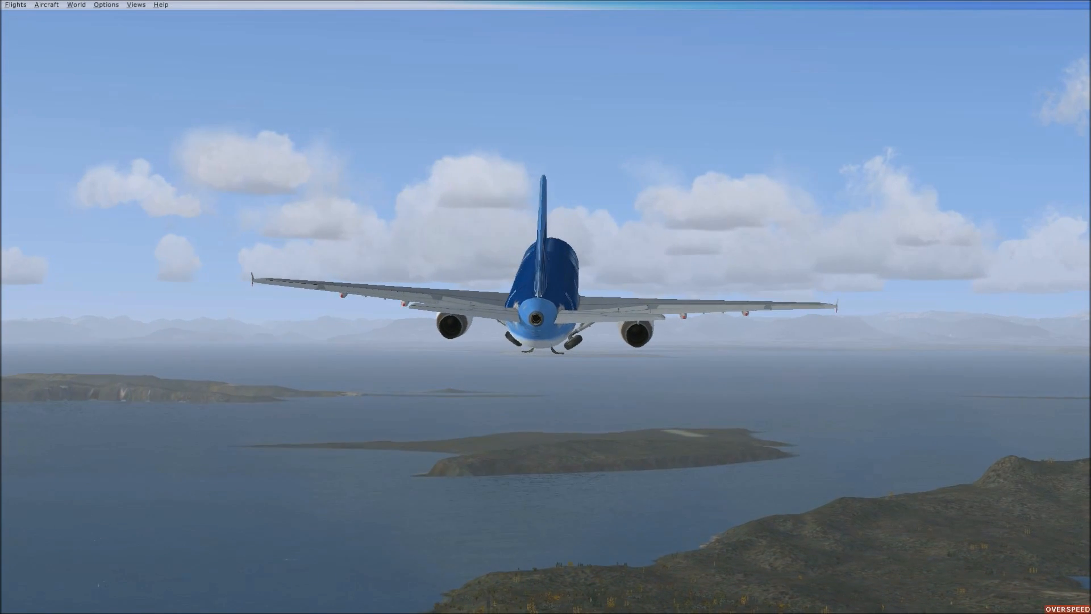
Add an extra Cockpit view window via Views > New View, then close it again
{"action": "left_click", "coordinate": [105, 5]}
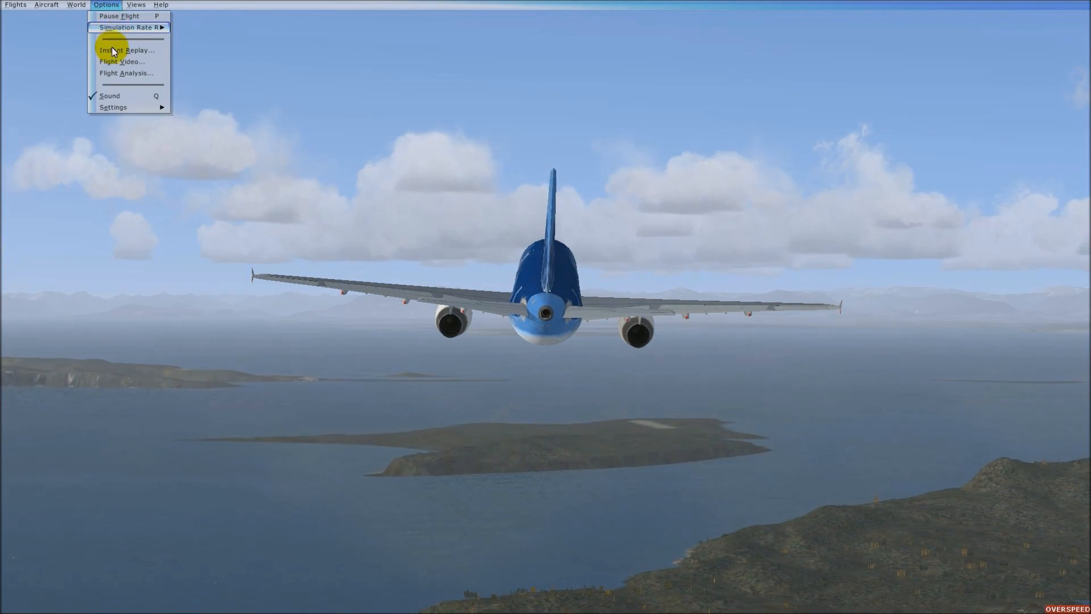
{"action": "left_click", "coordinate": [135, 4]}
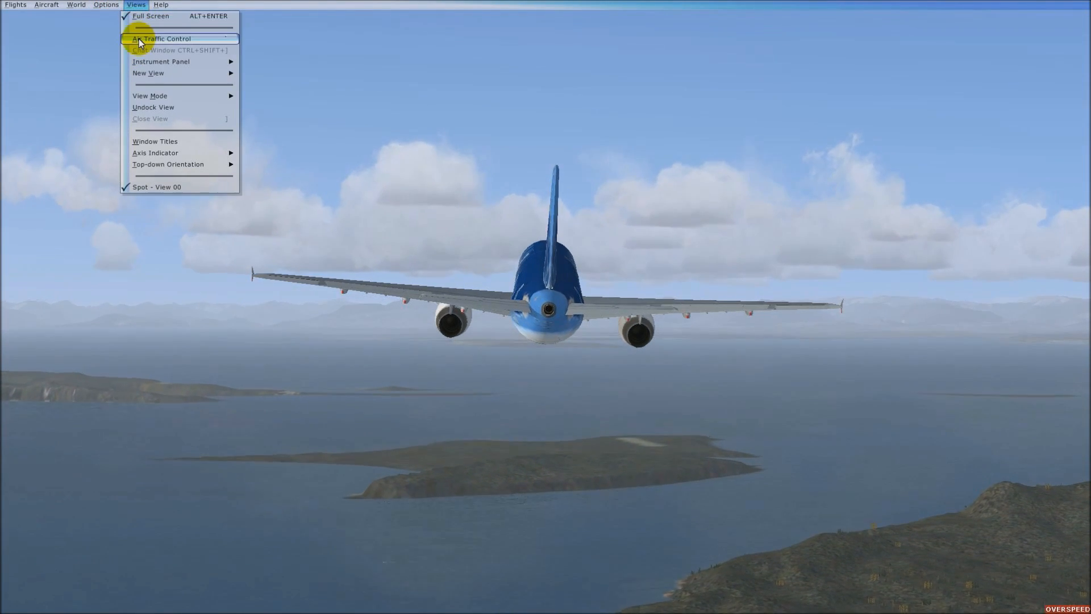
{"action": "mouse_move", "coordinate": [148, 73]}
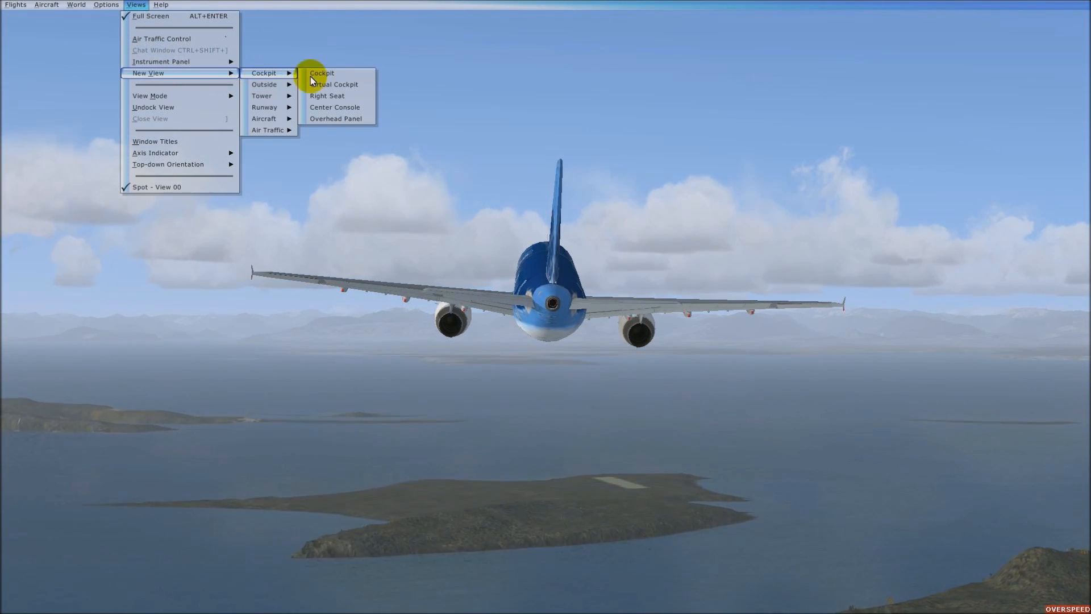
{"action": "left_click", "coordinate": [322, 73]}
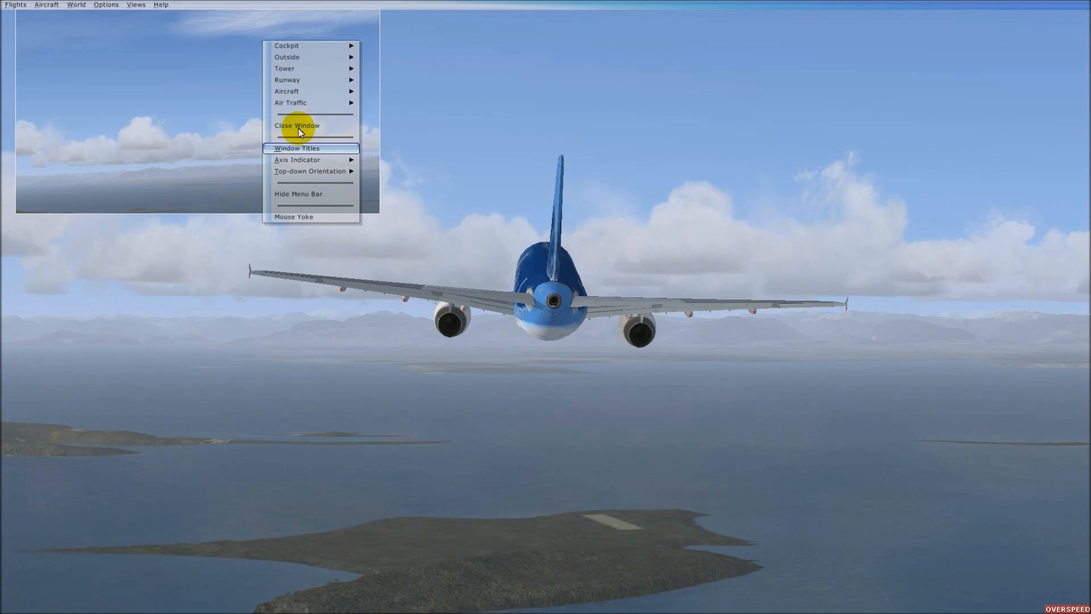
{"action": "left_click", "coordinate": [105, 5]}
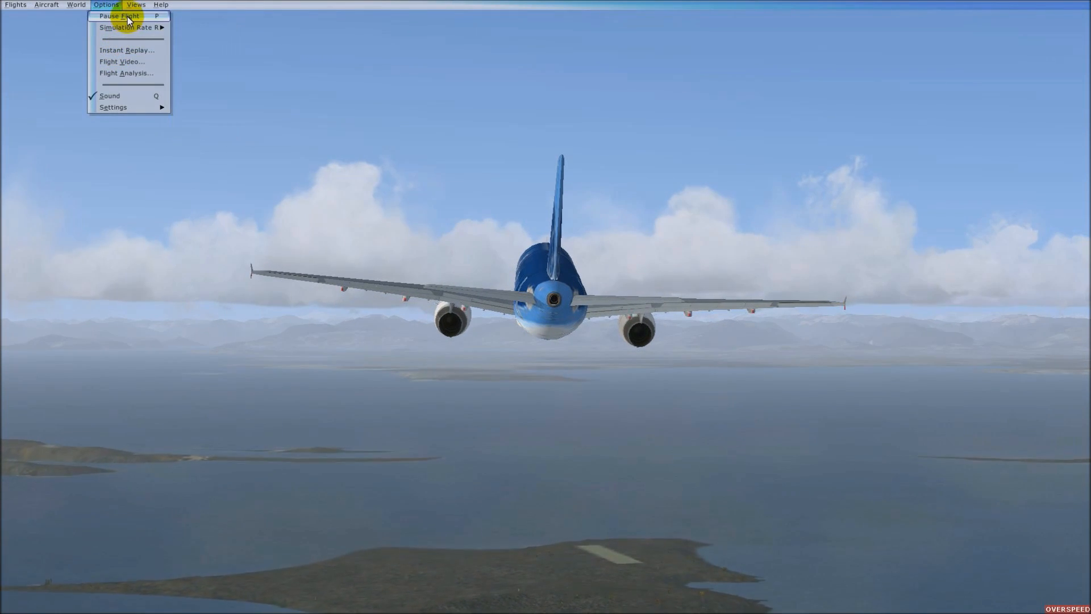
Add a Right Side Window aircraft view and switch the small view to the landing gear
{"action": "left_click", "coordinate": [137, 5]}
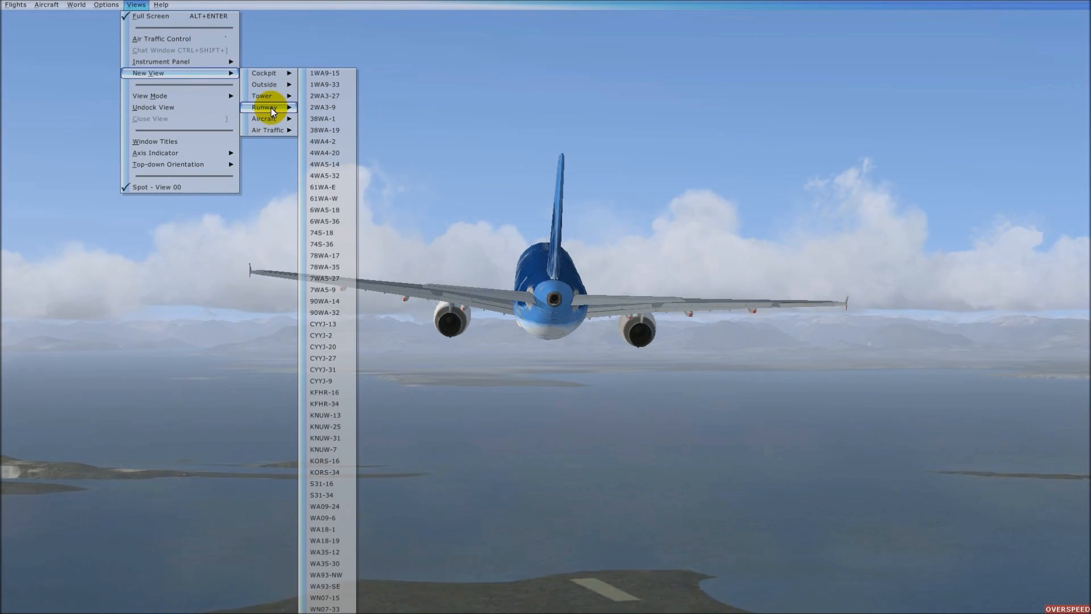
{"action": "mouse_move", "coordinate": [265, 119]}
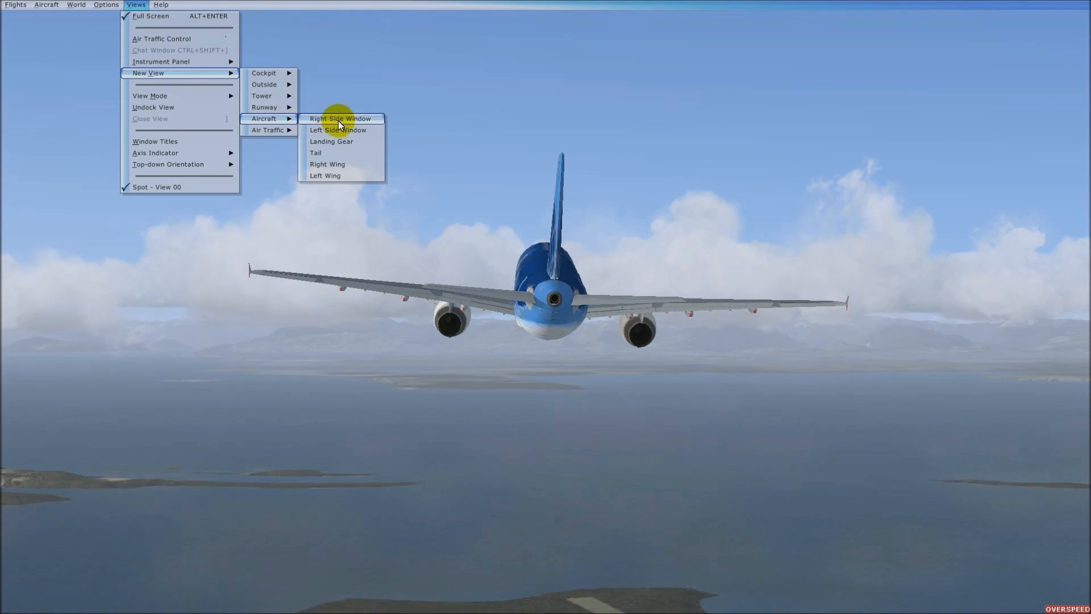
{"action": "left_click", "coordinate": [340, 118]}
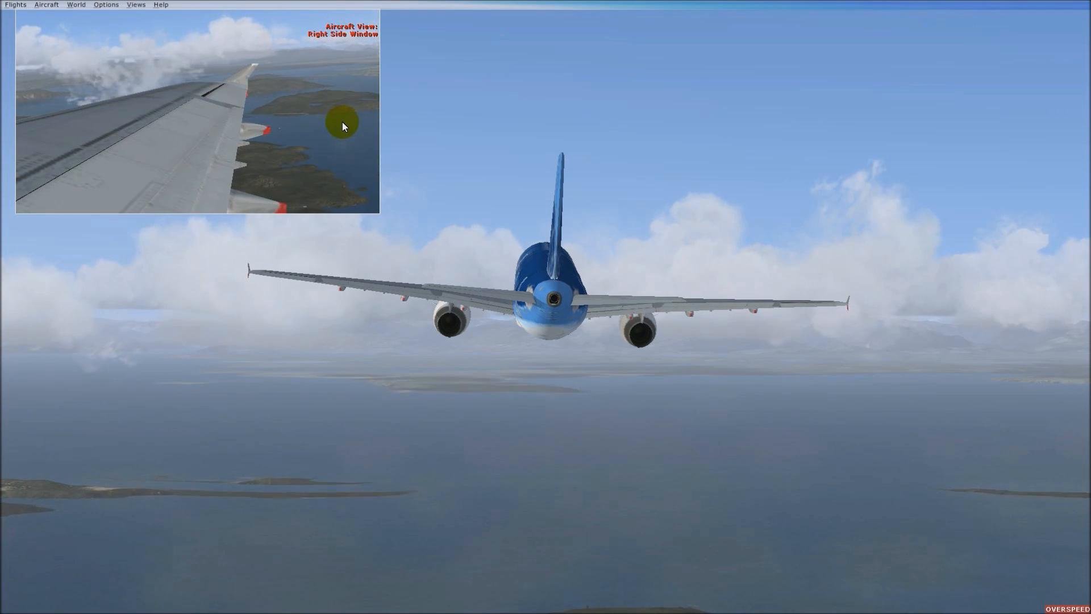
{"action": "left_click", "coordinate": [135, 5]}
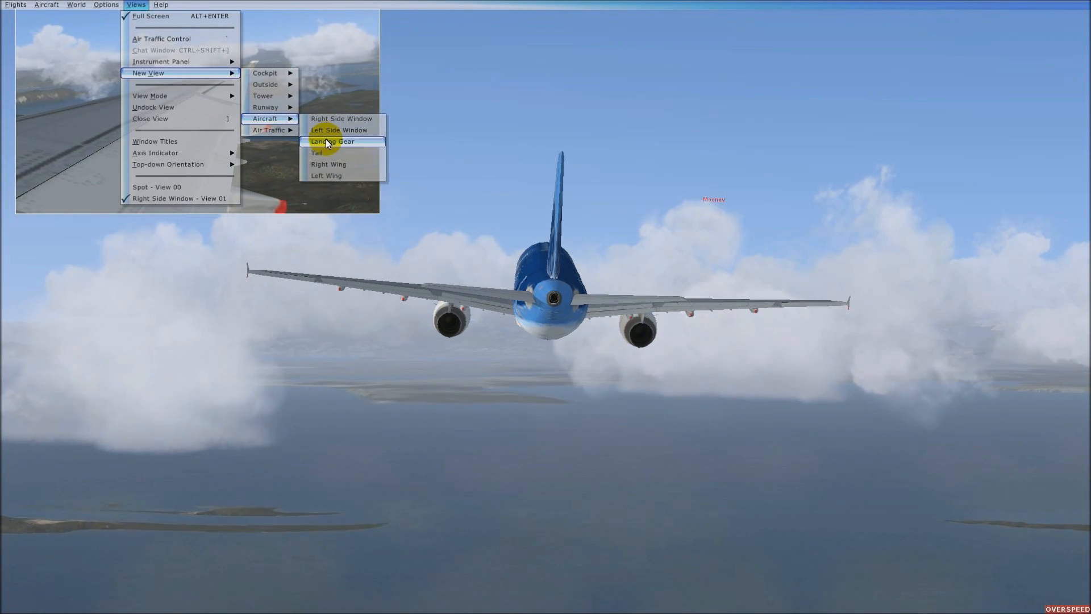
{"action": "left_click", "coordinate": [332, 140]}
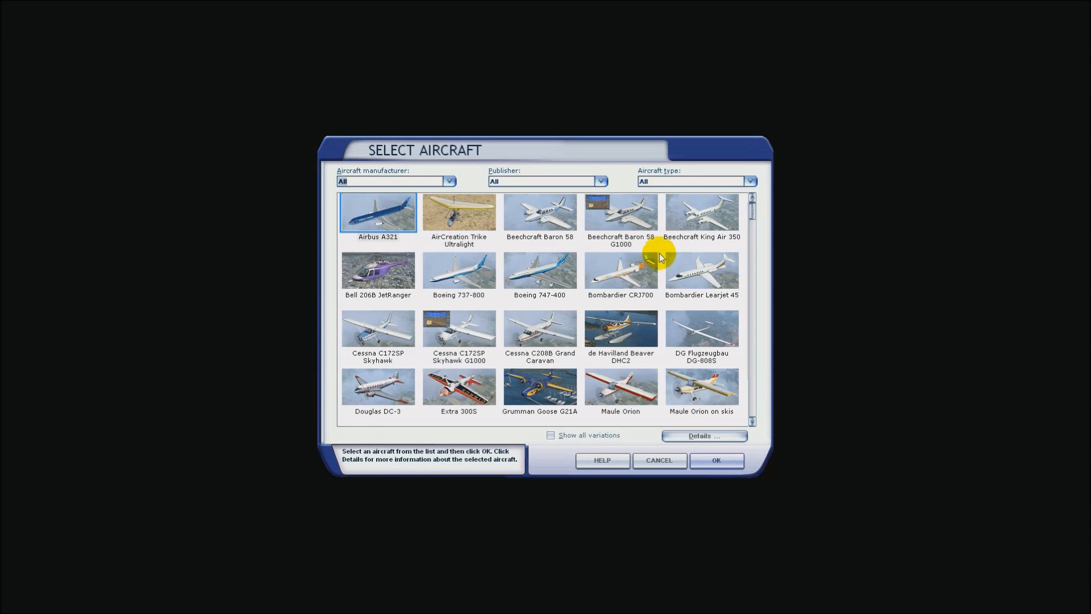
Select the Boeing 747-400 in Select Aircraft, then close the crashed simulator's stopped-working dialog
{"action": "left_click", "coordinate": [538, 270]}
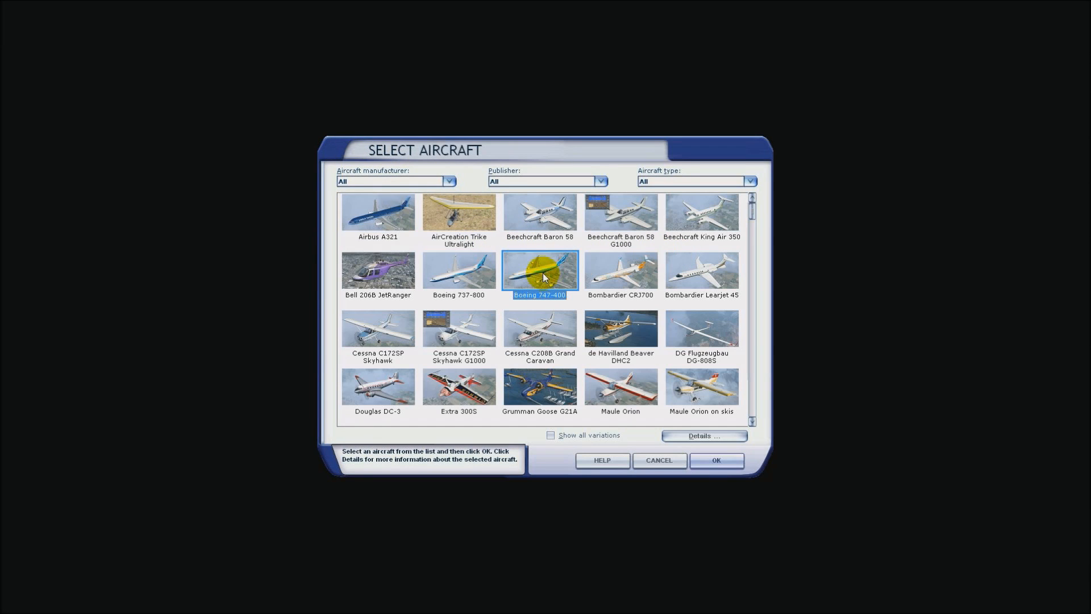
{"action": "left_click", "coordinate": [716, 460]}
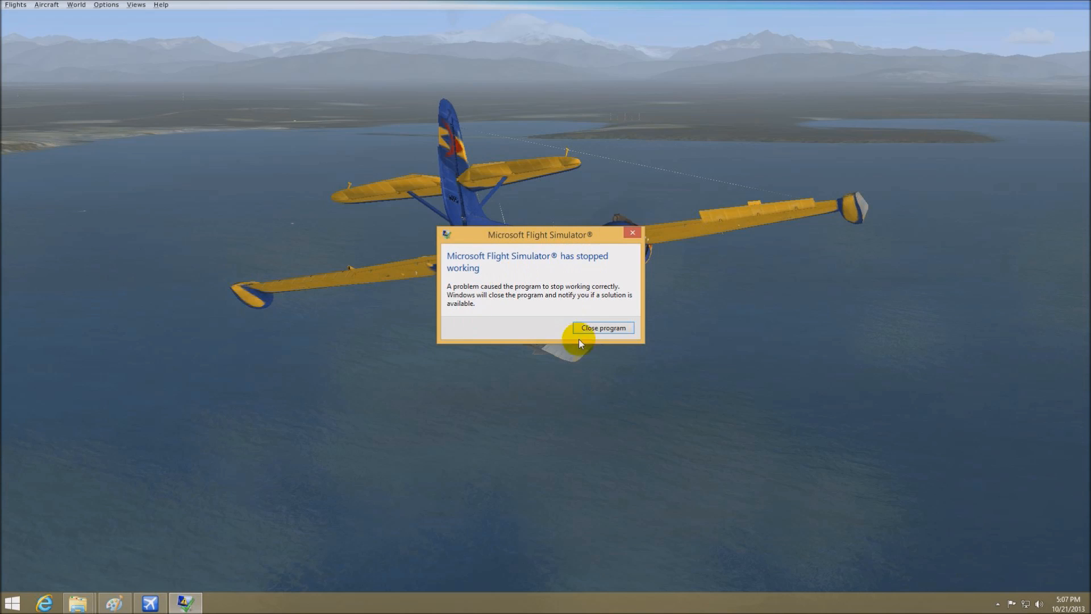
{"action": "left_click", "coordinate": [603, 328]}
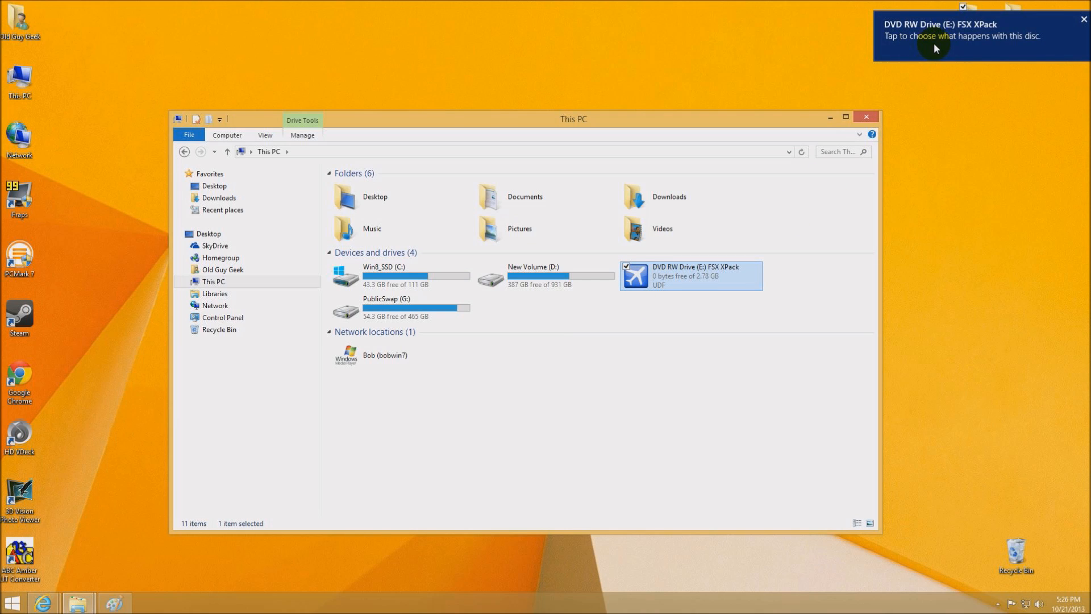
Start the Flight Simulator X: Acceleration setup from the DVD autoplay and dismiss the This PC window
{"action": "left_click", "coordinate": [962, 36]}
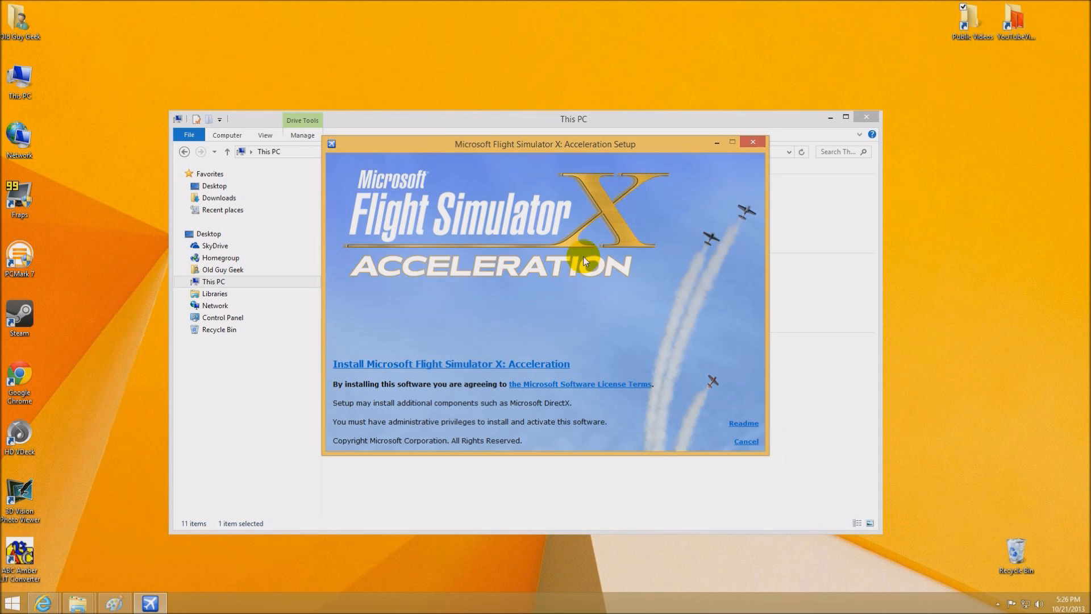
{"action": "mouse_move", "coordinate": [523, 369]}
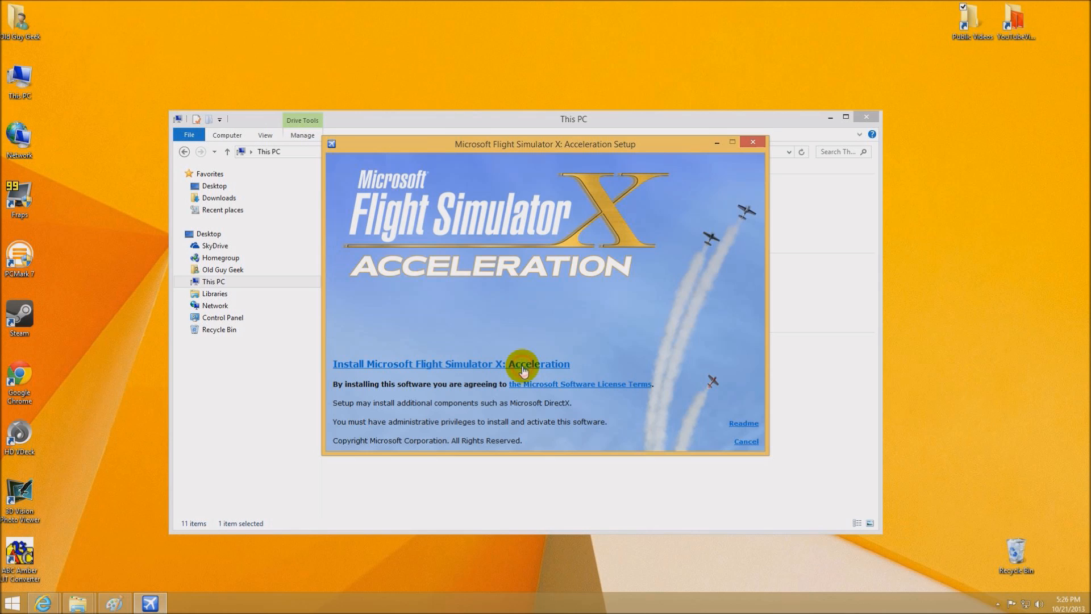
{"action": "mouse_move", "coordinate": [592, 326]}
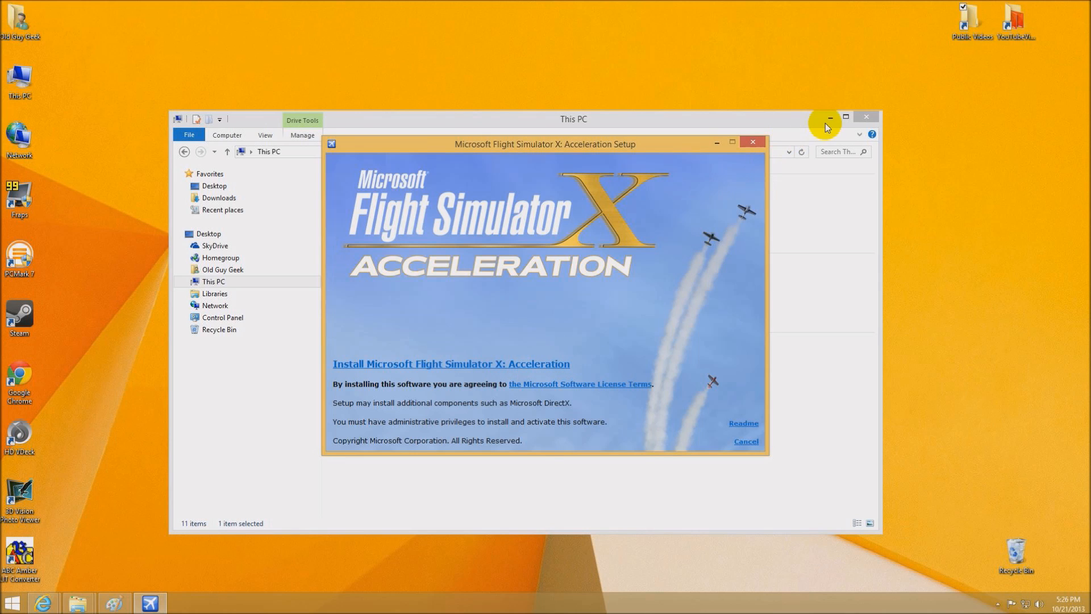
{"action": "left_click", "coordinate": [450, 364]}
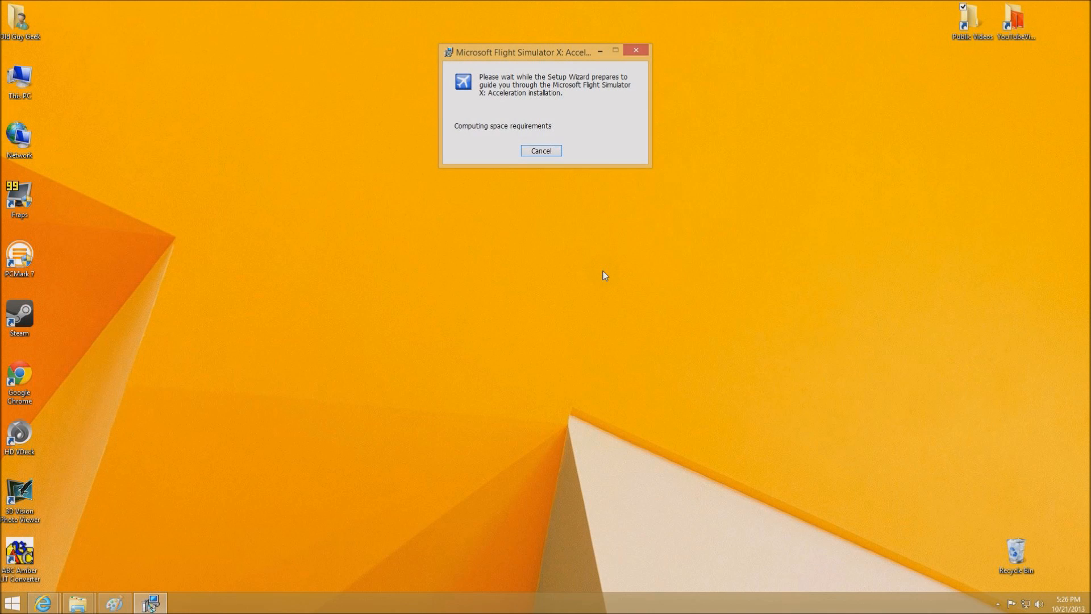
{"action": "mouse_move", "coordinate": [506, 106]}
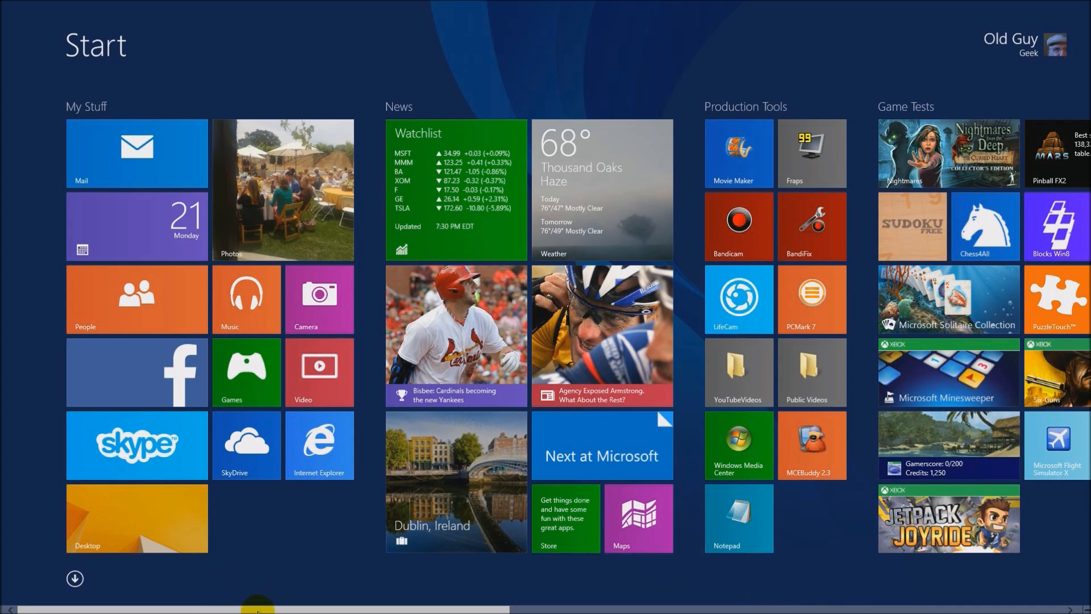
Scroll the Start screen right to the Game Tests and YouTube Tests tile groups
{"action": "scroll", "scroll_direction": "right", "scroll_amount": 3}
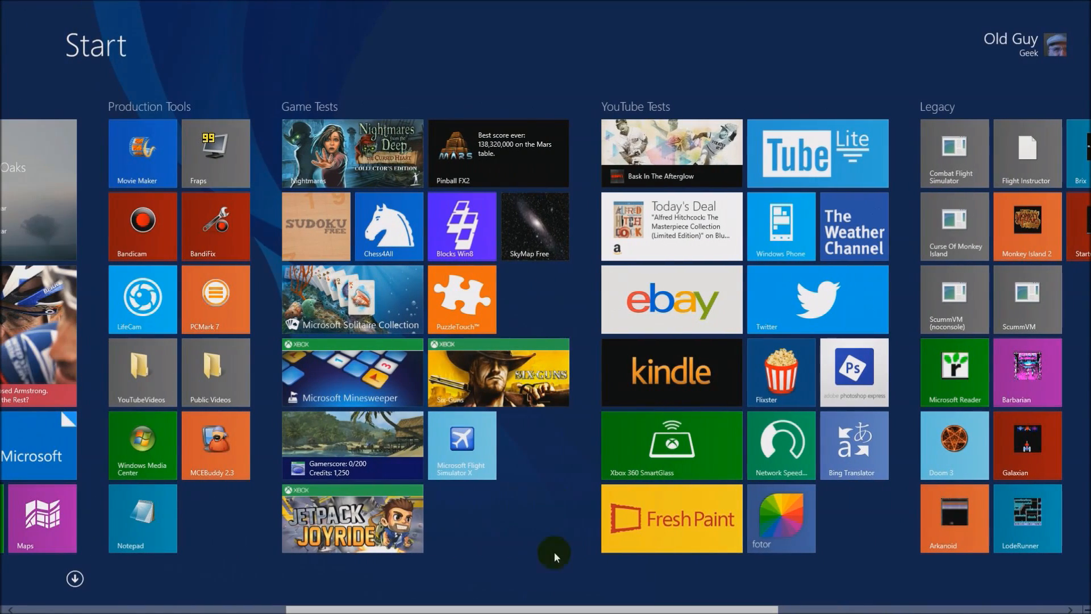
{"action": "mouse_move", "coordinate": [462, 444]}
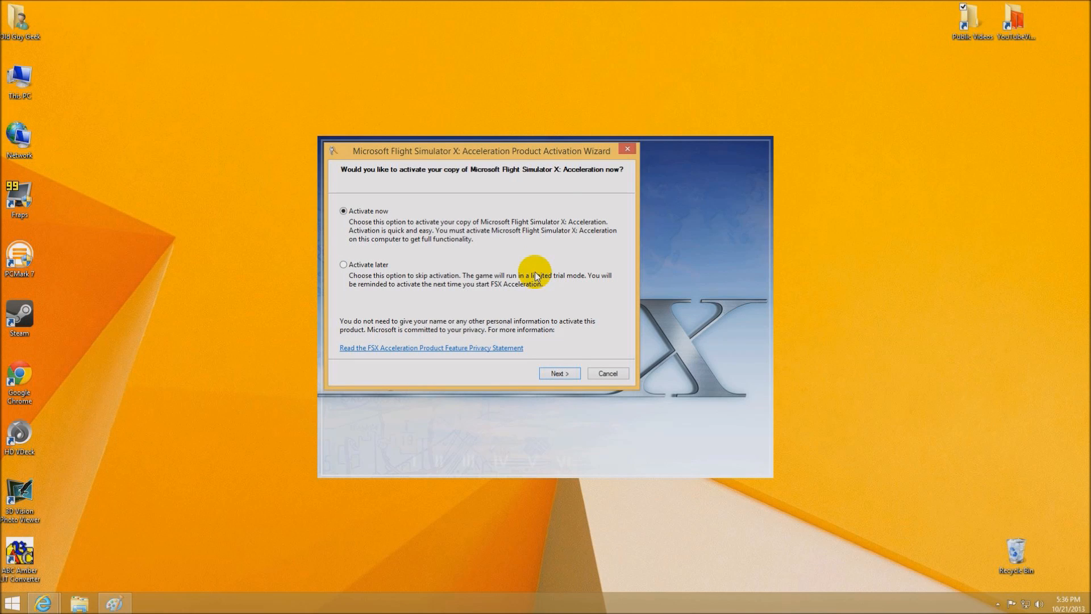
{"action": "mouse_move", "coordinate": [305, 241]}
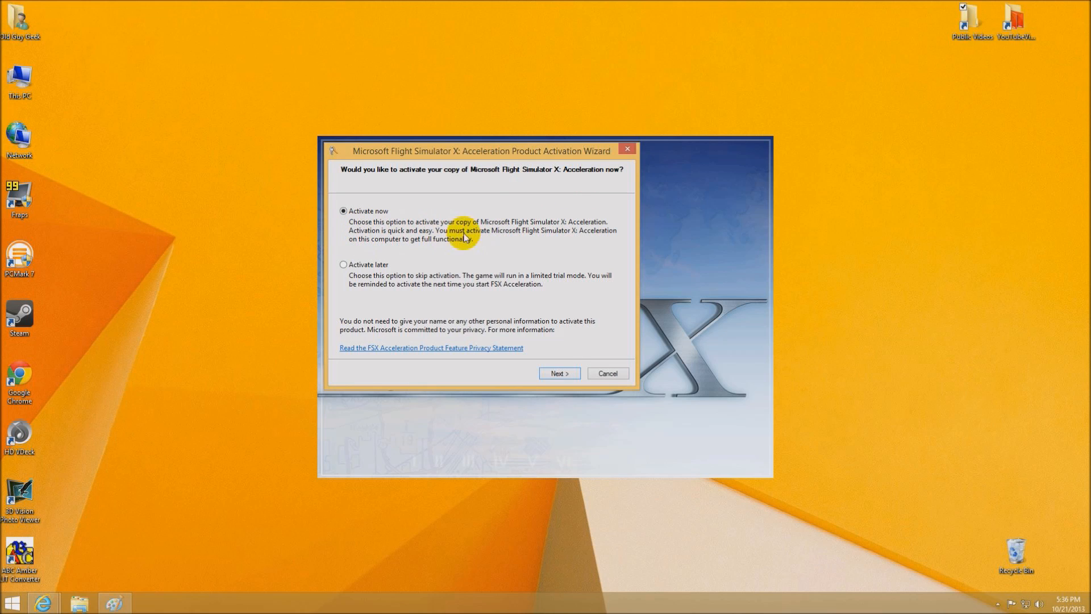
{"action": "mouse_move", "coordinate": [361, 243]}
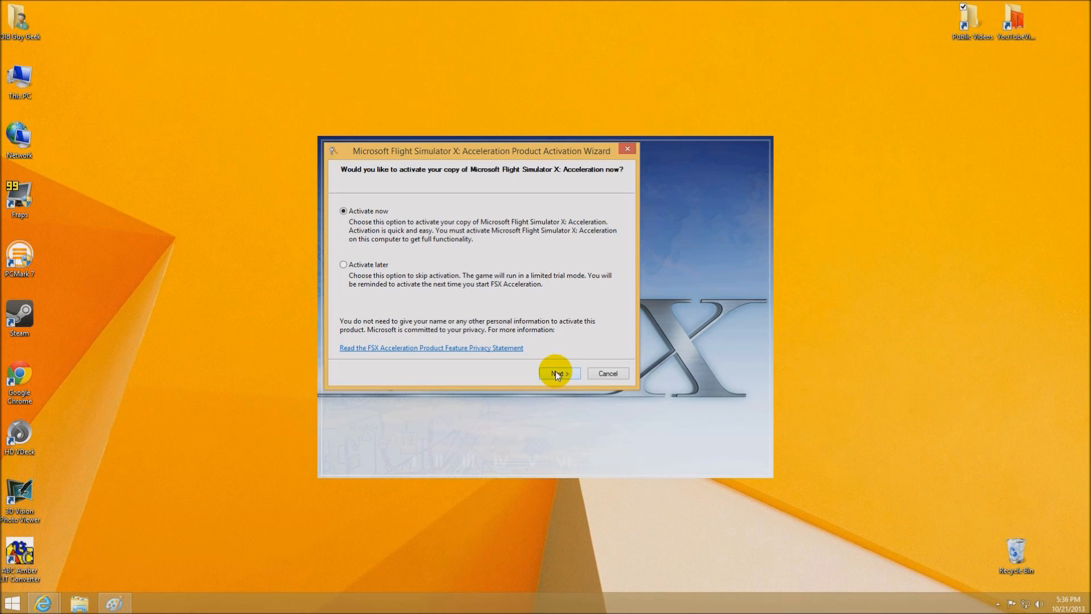
Proceed with 'Activate now' in the Acceleration Product Activation Wizard
{"action": "left_click", "coordinate": [558, 372]}
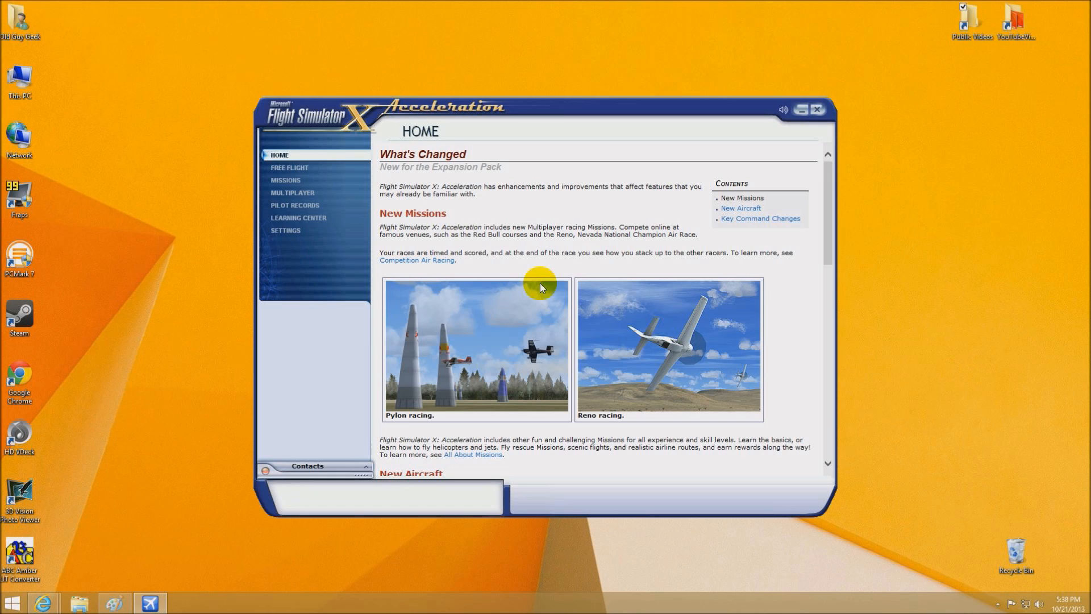
{"action": "mouse_move", "coordinate": [377, 191]}
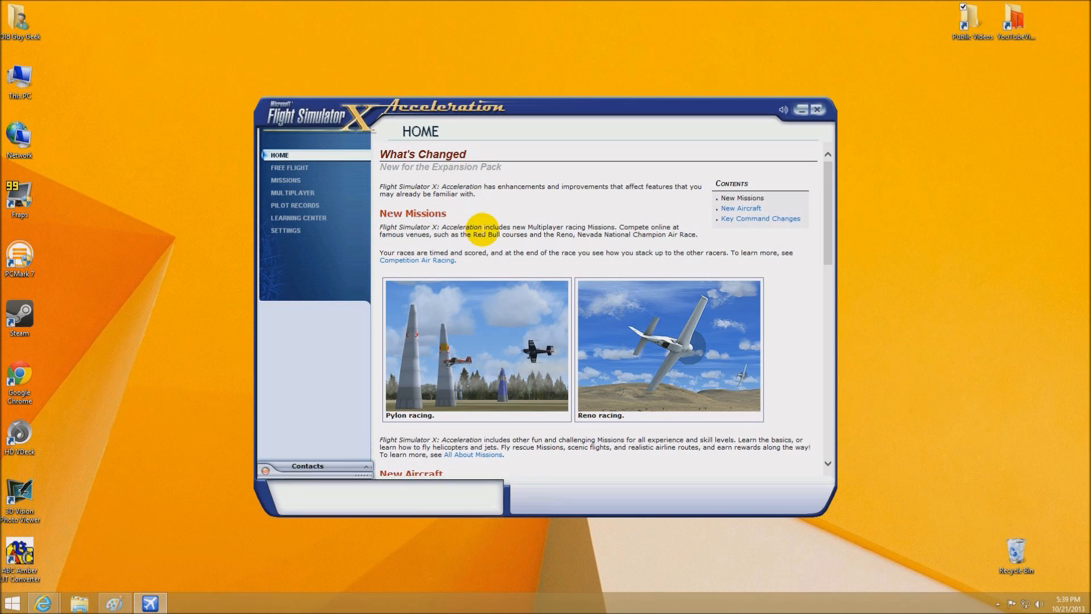
{"action": "mouse_move", "coordinate": [472, 251]}
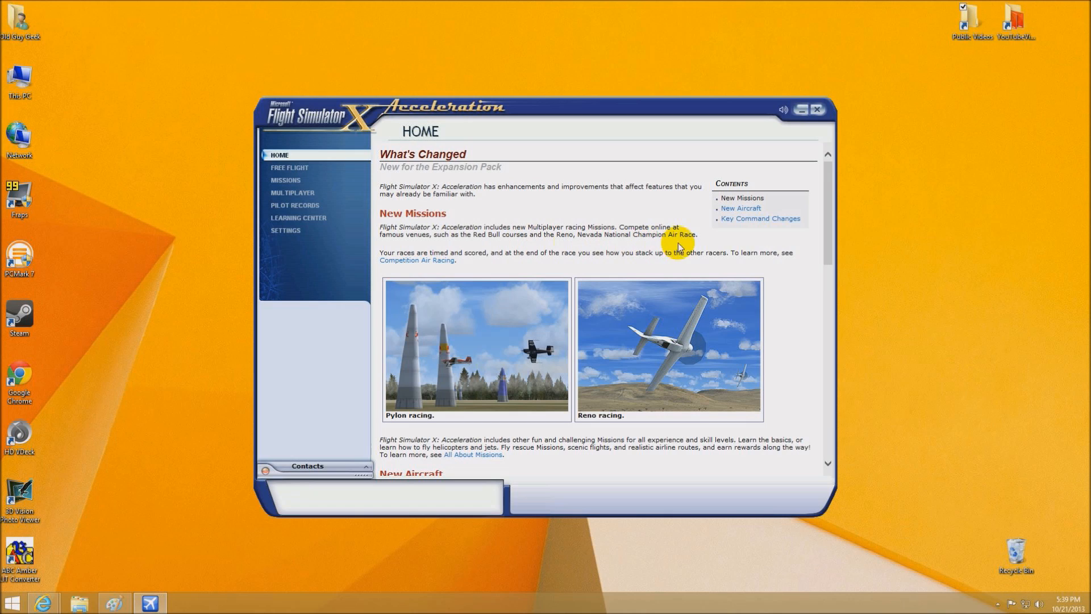
Make the Extra 300S the current aircraft in Free Flight, replacing the ultralight trike
{"action": "left_click", "coordinate": [289, 167]}
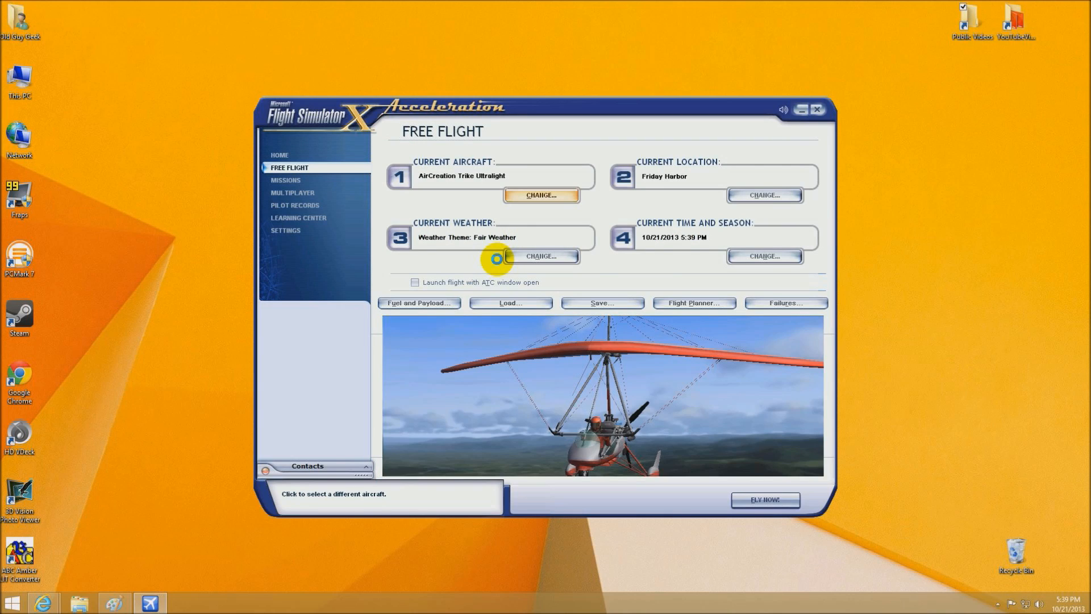
{"action": "left_click", "coordinate": [541, 195]}
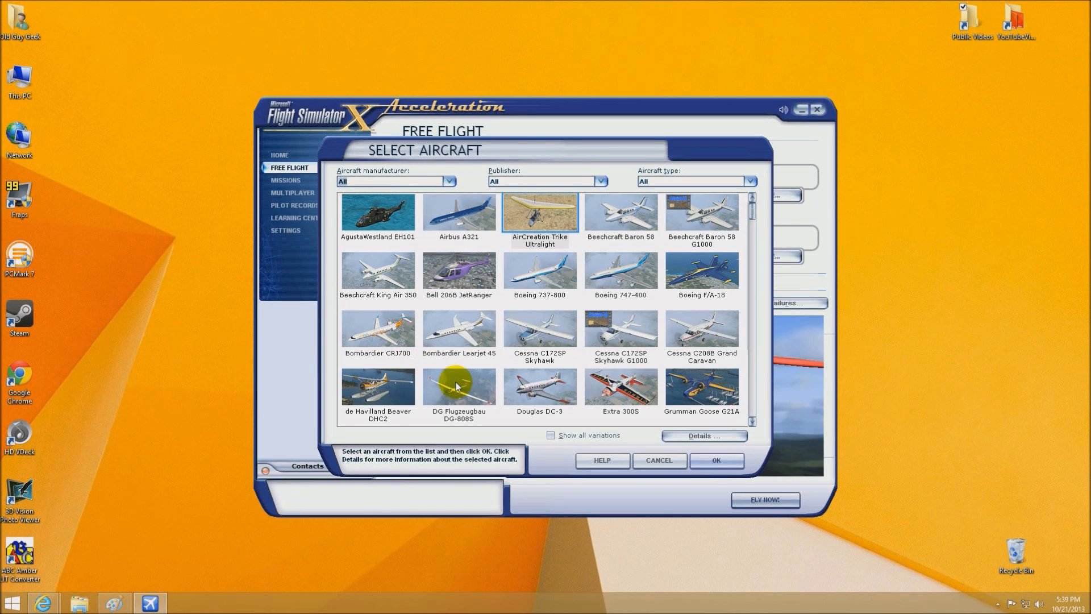
{"action": "mouse_move", "coordinate": [632, 382]}
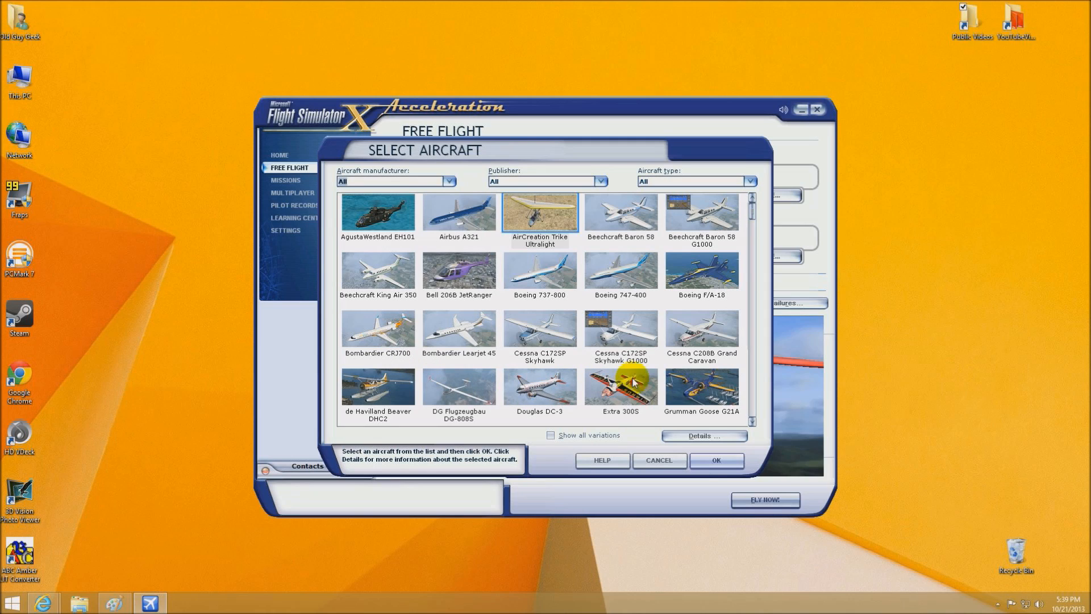
{"action": "mouse_move", "coordinate": [686, 278]}
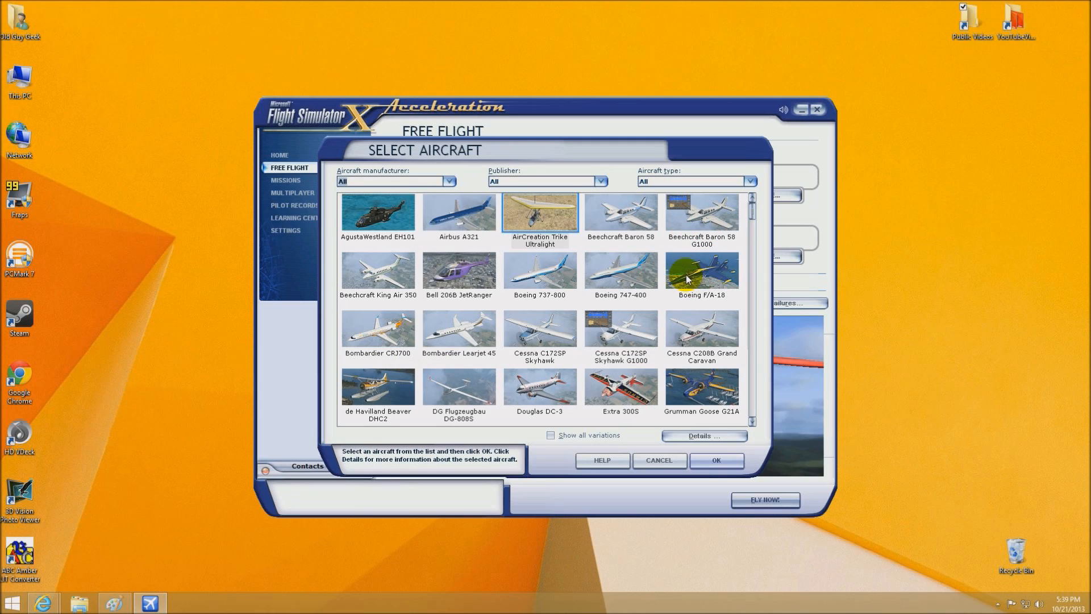
{"action": "mouse_move", "coordinate": [395, 368]}
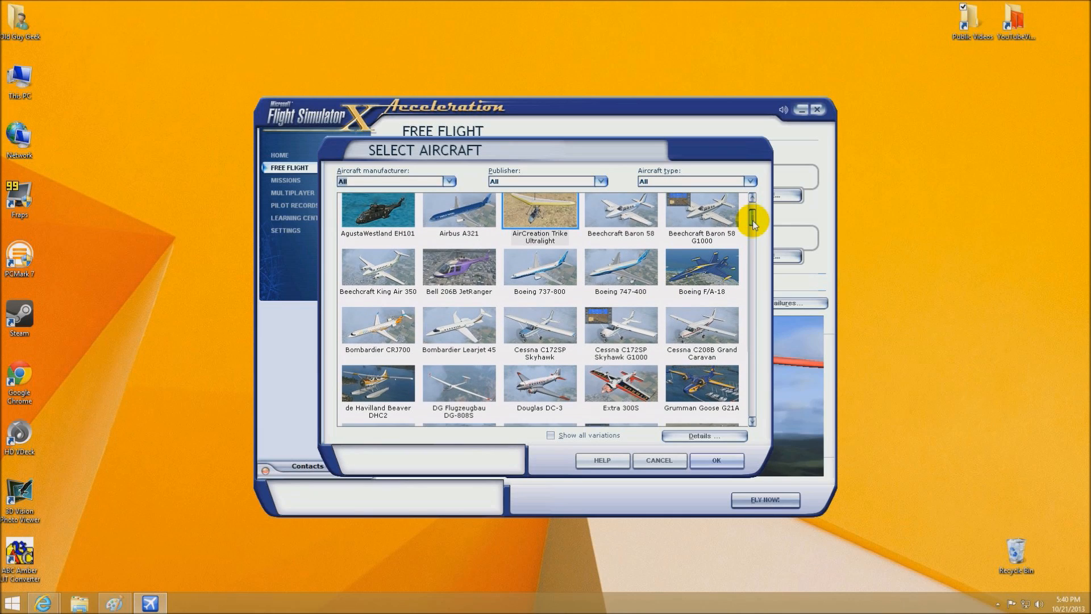
{"action": "left_click", "coordinate": [620, 383]}
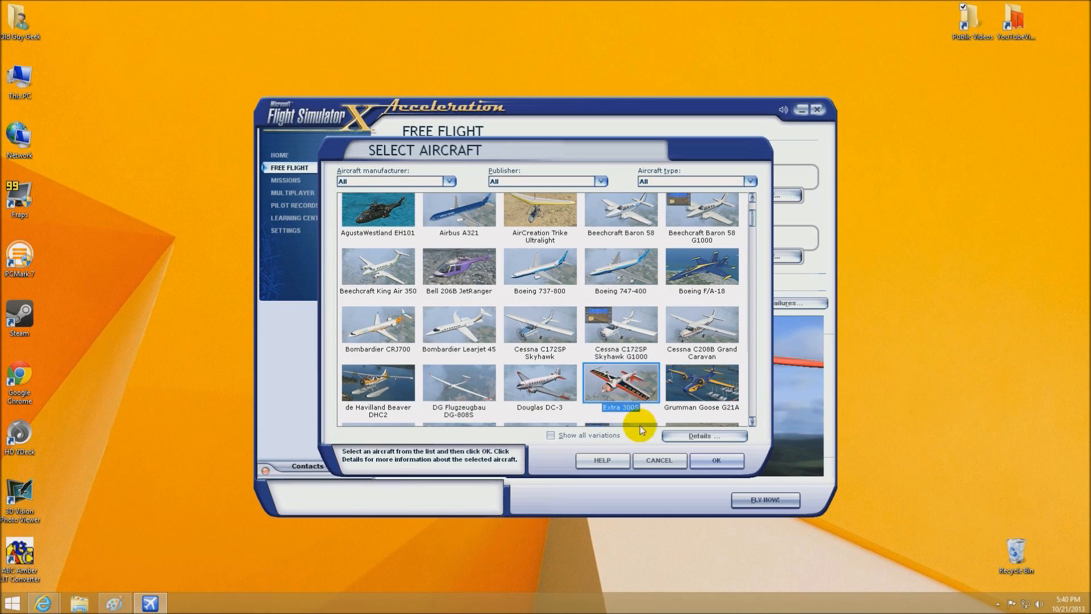
{"action": "left_click", "coordinate": [715, 460]}
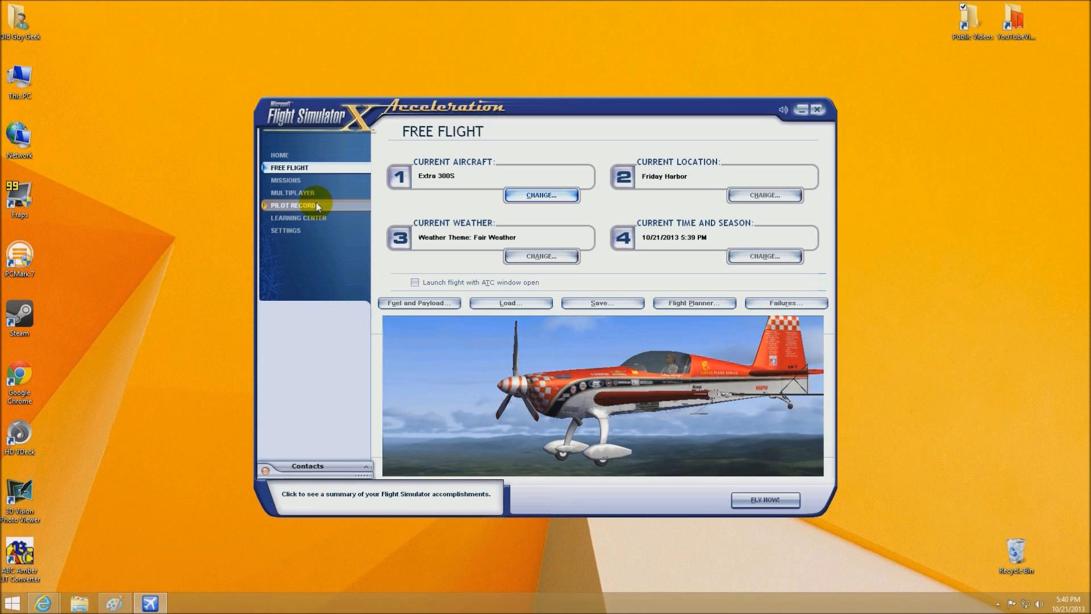
Set the full screen resolution to 1920x1080x32 in the detailed display settings
{"action": "left_click", "coordinate": [285, 230]}
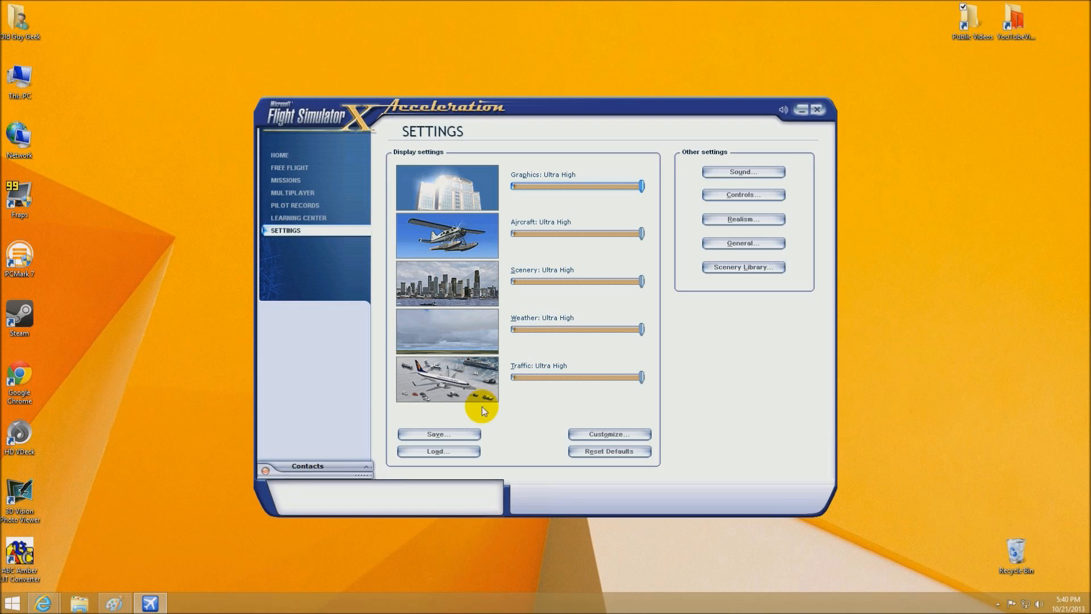
{"action": "left_click", "coordinate": [607, 433]}
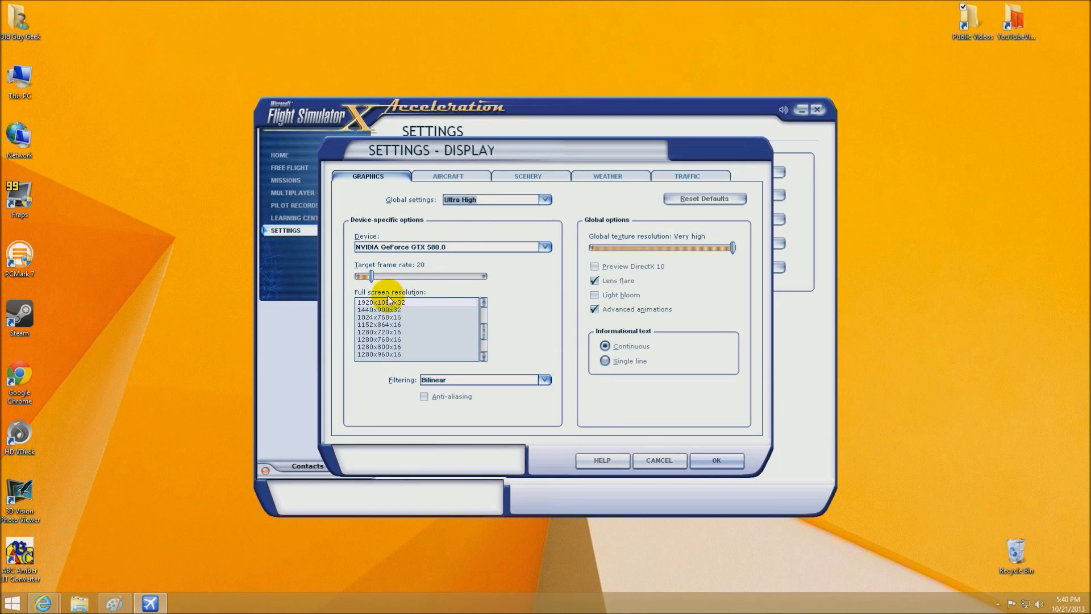
{"action": "left_click", "coordinate": [380, 303]}
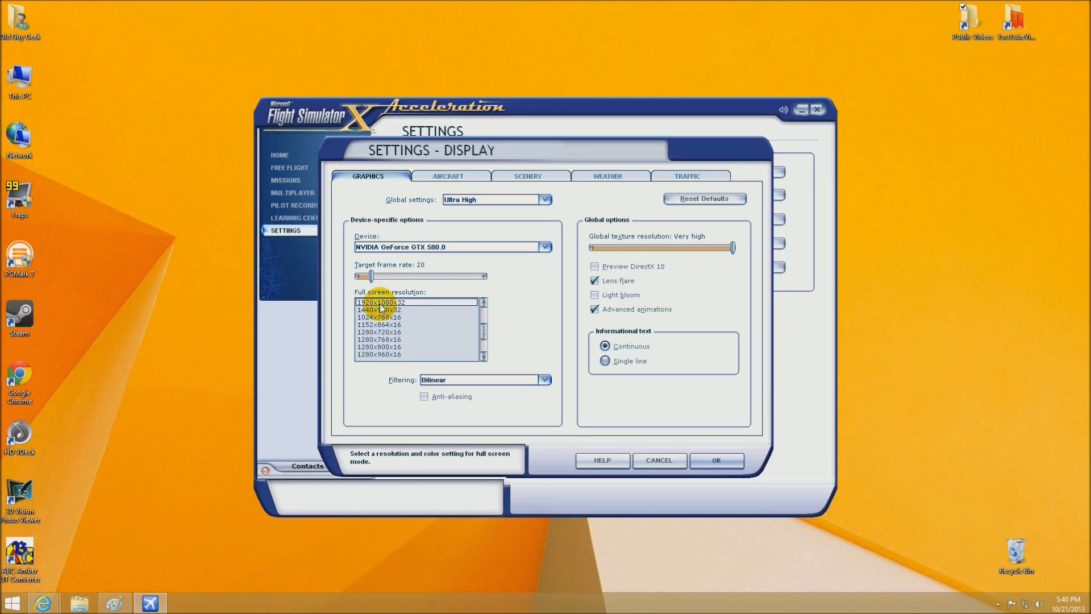
{"action": "scroll", "scroll_direction": "down", "scroll_amount": 3}
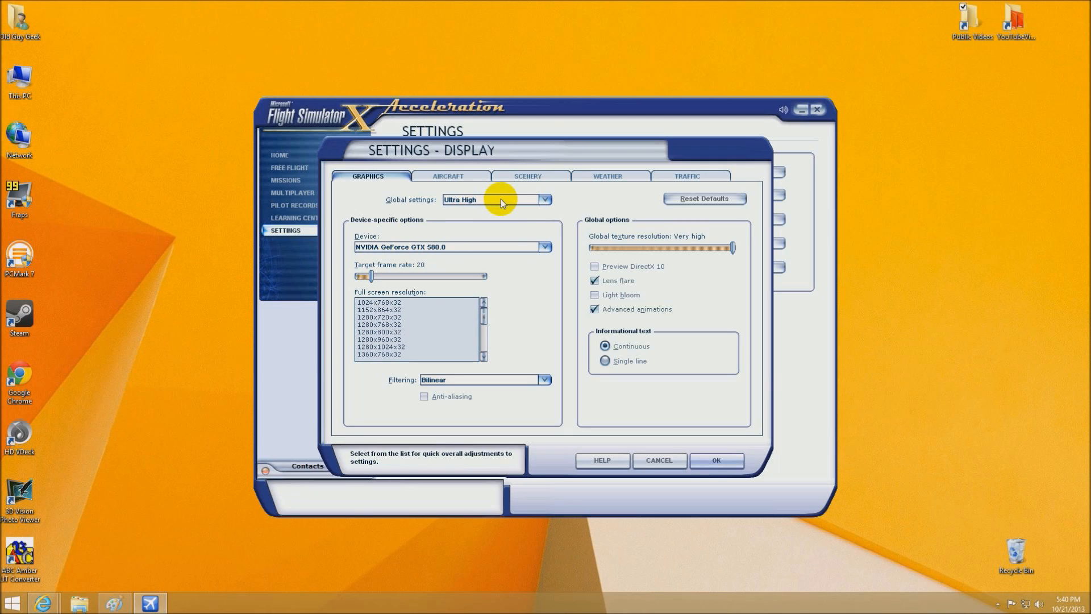
Review the Aircraft, Scenery and Weather display settings and accept them
{"action": "left_click", "coordinate": [448, 175]}
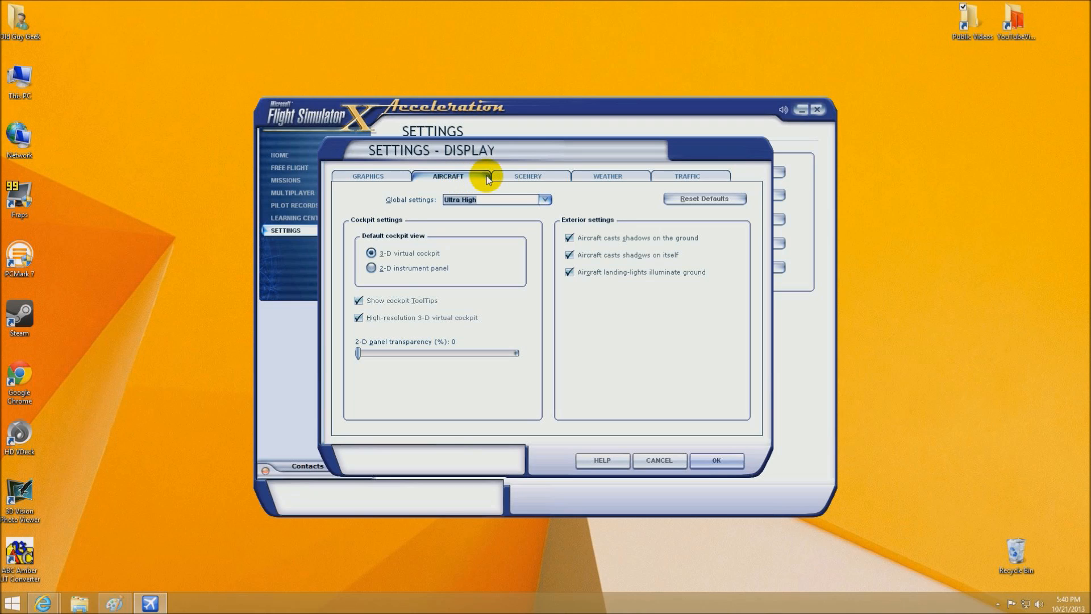
{"action": "left_click", "coordinate": [527, 175]}
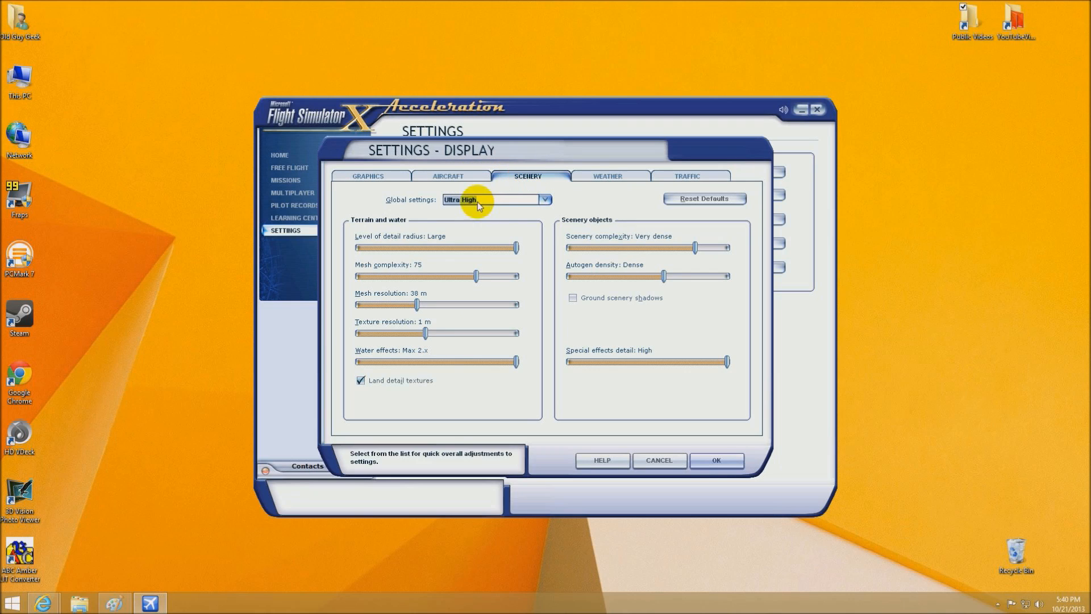
{"action": "left_click", "coordinate": [605, 175]}
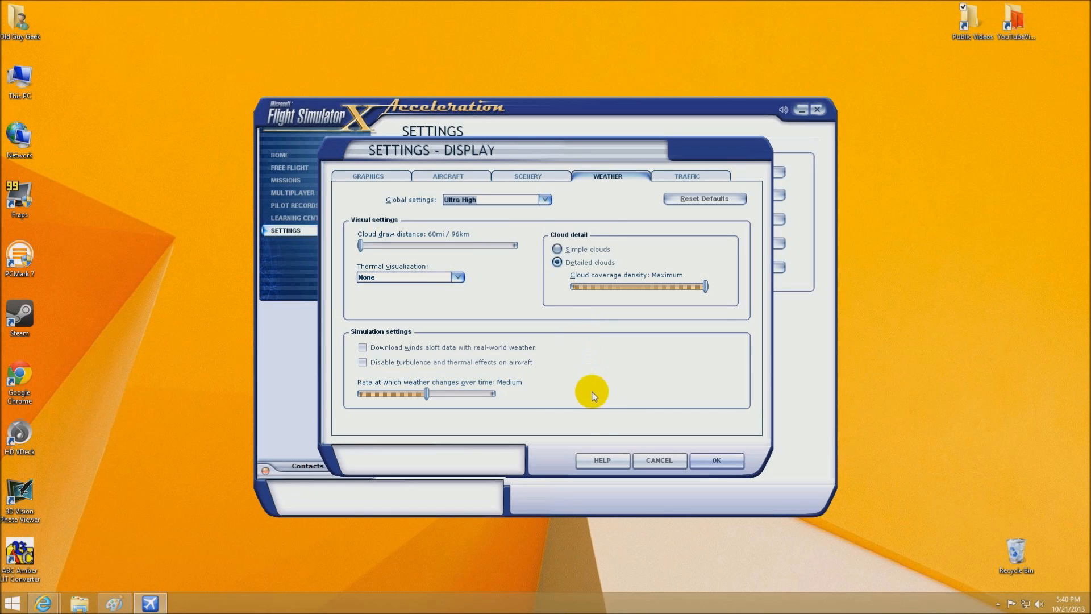
{"action": "left_click", "coordinate": [715, 460]}
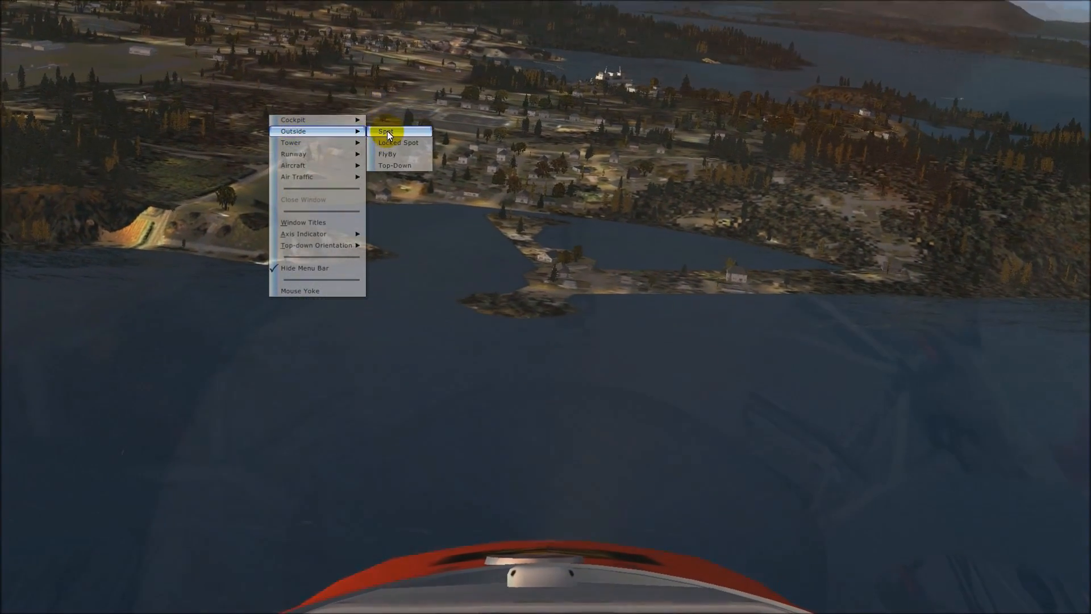
Switch the in-flight camera to the Outside > Spot view of the aircraft
{"action": "left_click", "coordinate": [386, 132]}
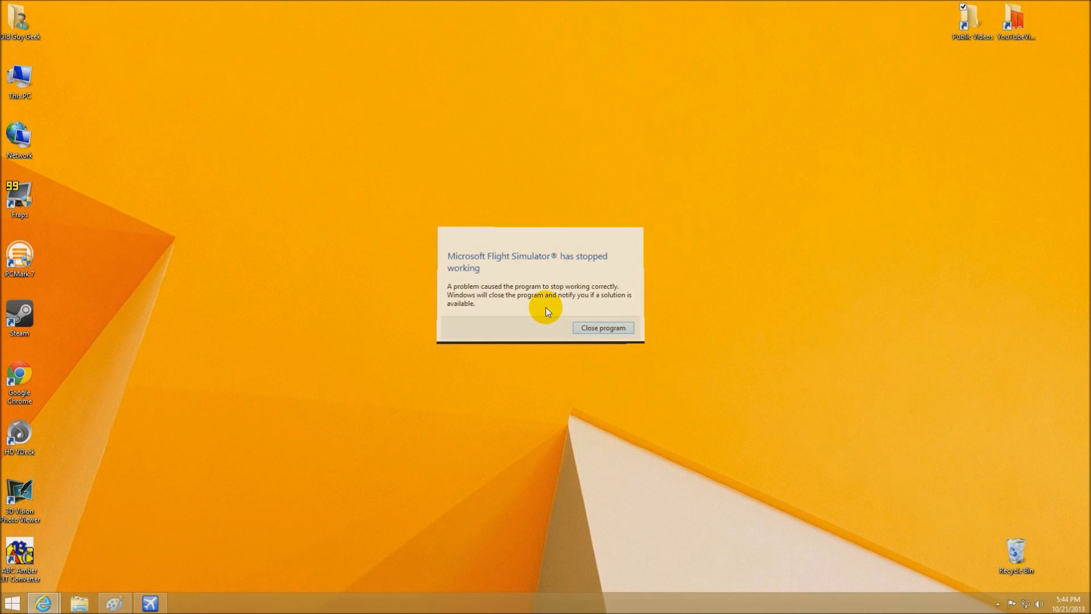
Dismiss the 'Microsoft Flight Simulator has stopped working' dialog with Close program
{"action": "left_click", "coordinate": [603, 327]}
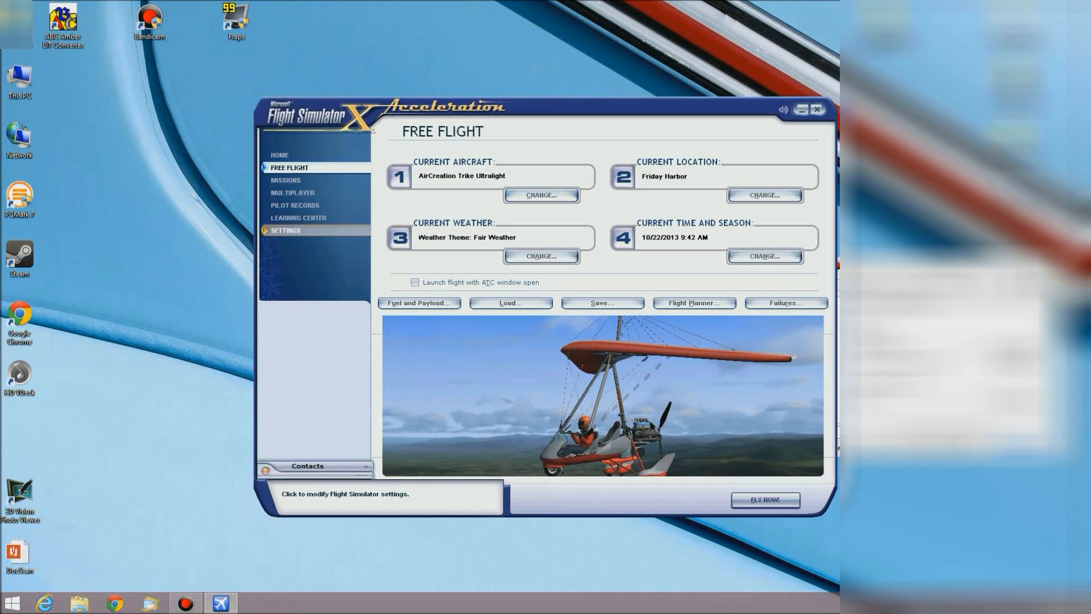
Set the graphics texture filtering to Bilinear in the display settings
{"action": "left_click", "coordinate": [285, 231]}
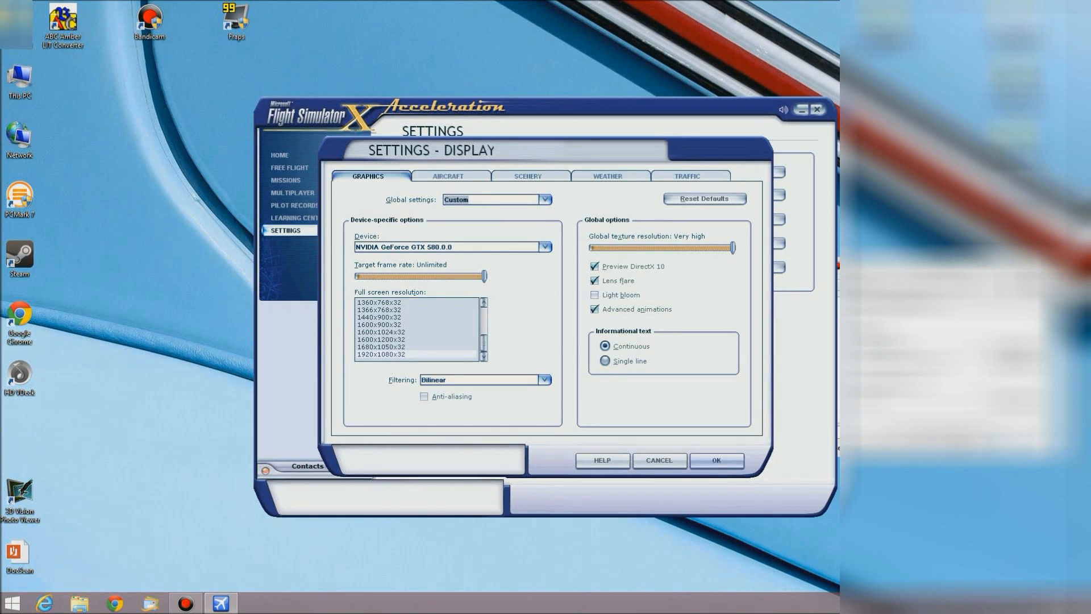
{"action": "left_click", "coordinate": [545, 379]}
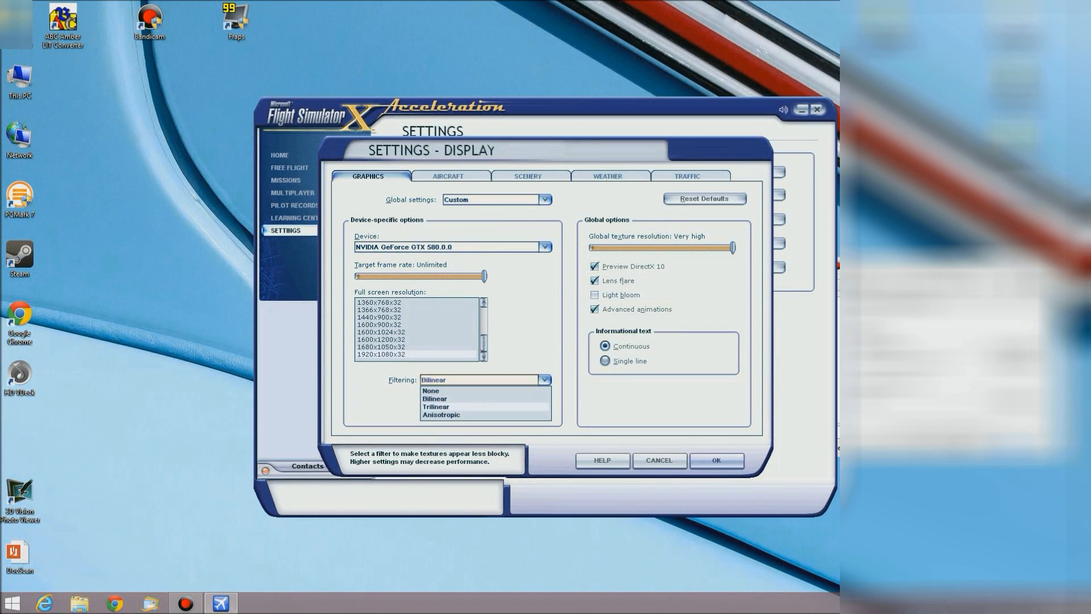
{"action": "left_click", "coordinate": [435, 407]}
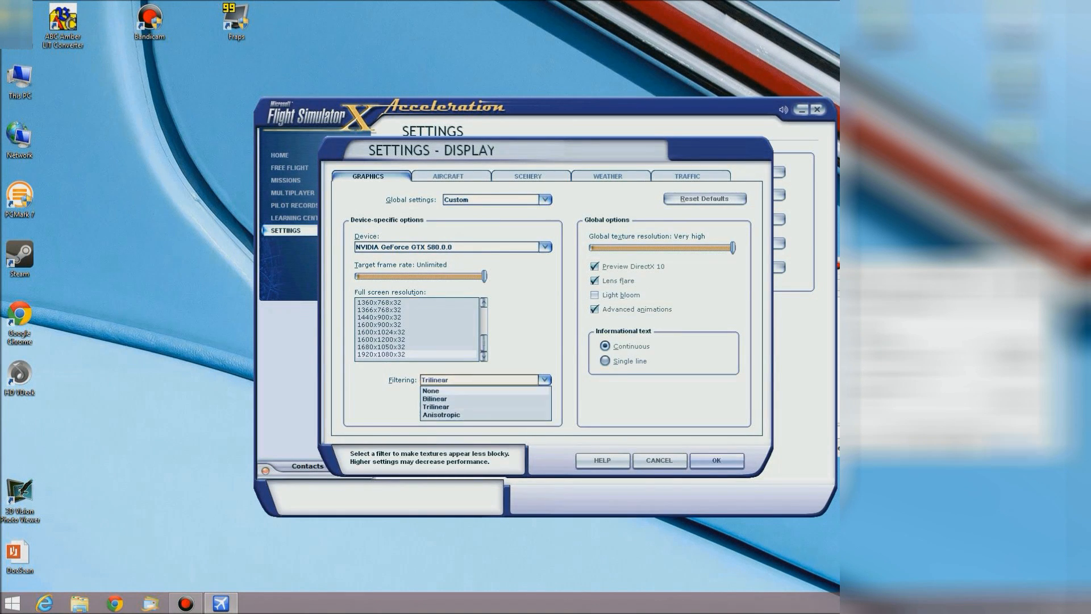
{"action": "left_click", "coordinate": [431, 390]}
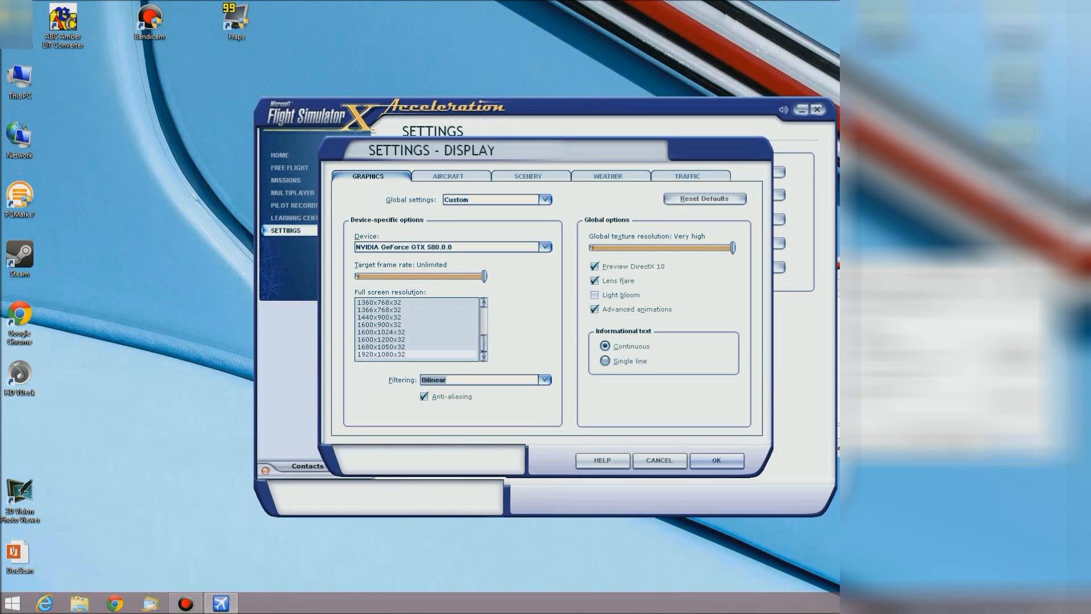
Review the Aircraft and Weather display settings and return to Graphics
{"action": "left_click", "coordinate": [448, 175]}
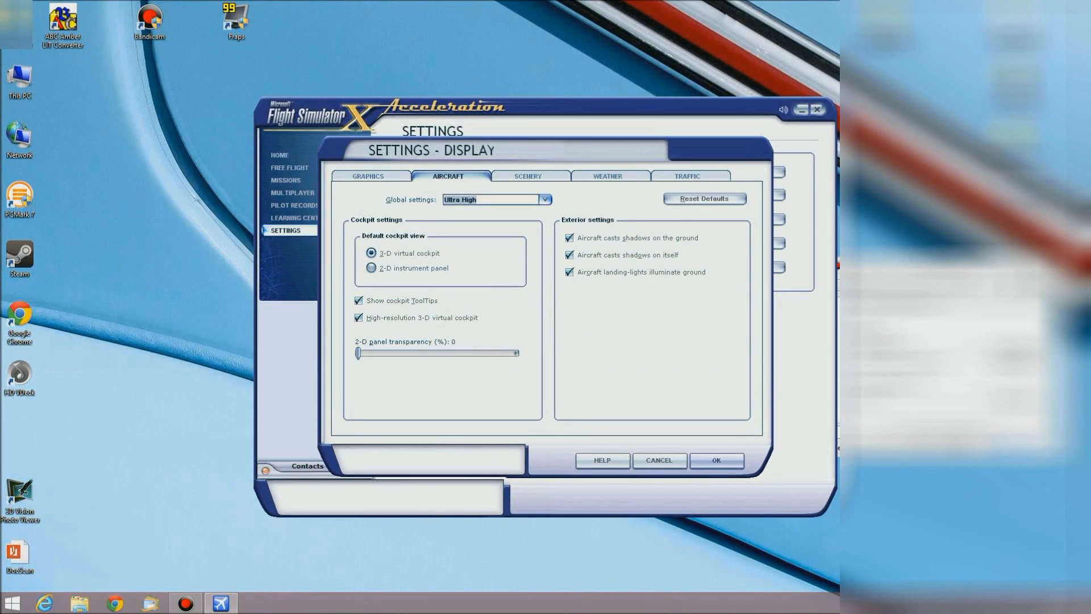
{"action": "left_click", "coordinate": [605, 175]}
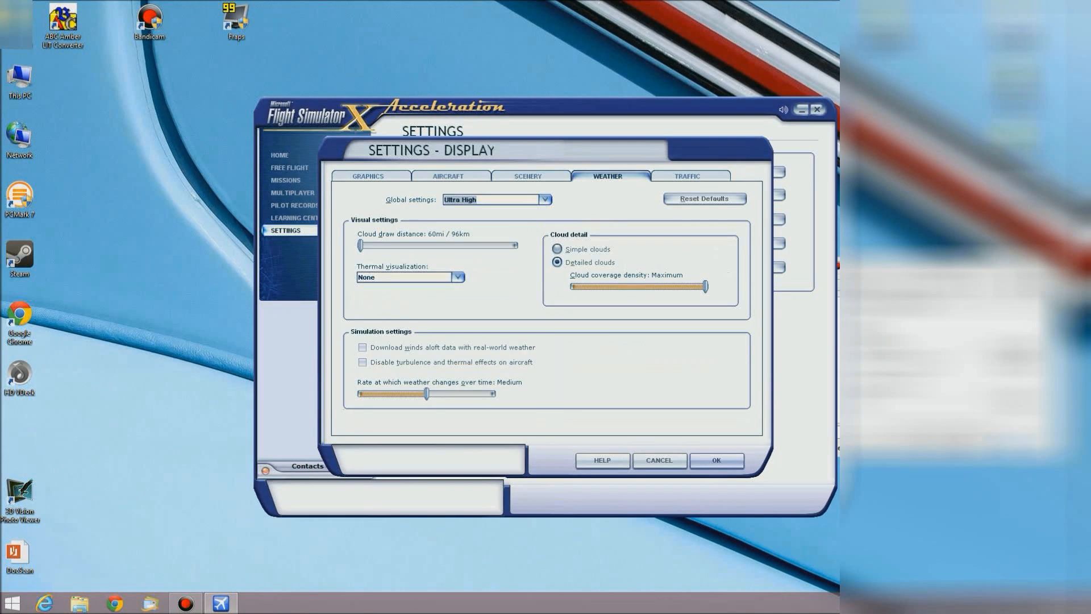
{"action": "left_click", "coordinate": [368, 175]}
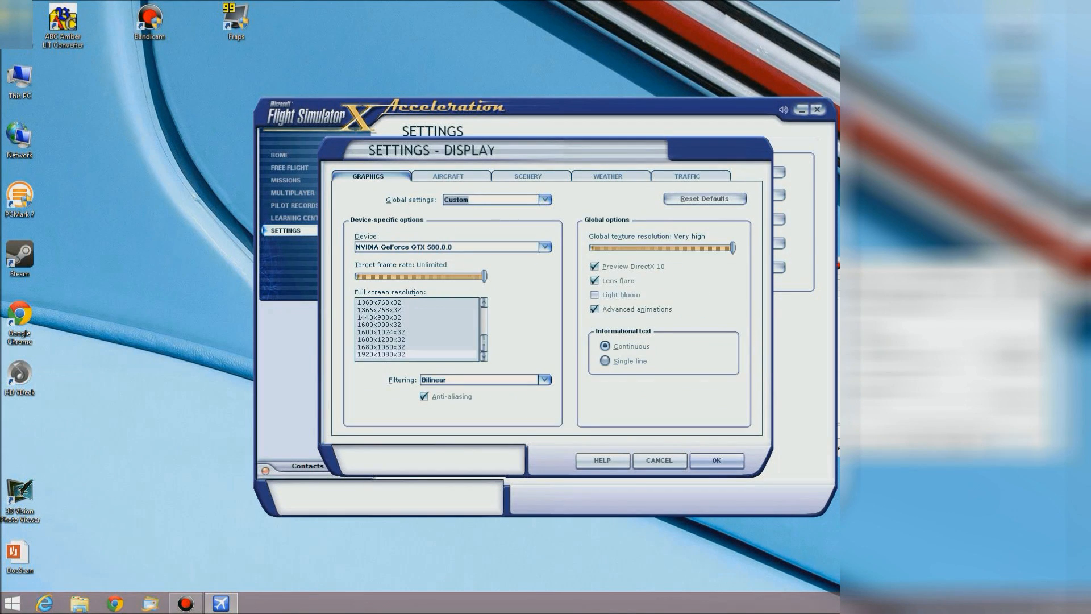
{"action": "mouse_move", "coordinate": [421, 276]}
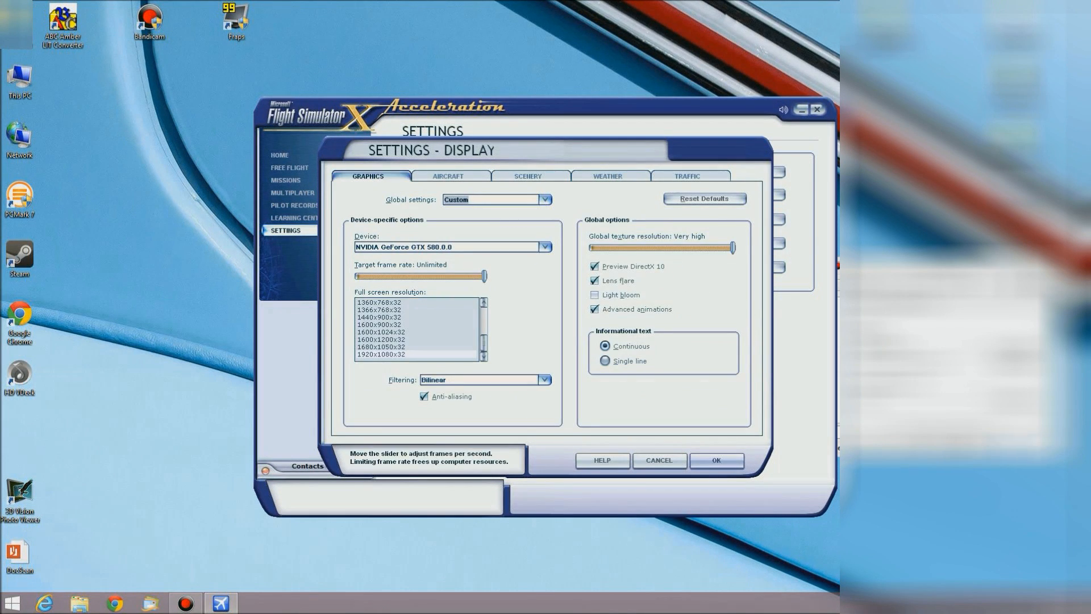
Apply the Ultra High global quality preset
{"action": "left_click", "coordinate": [546, 200]}
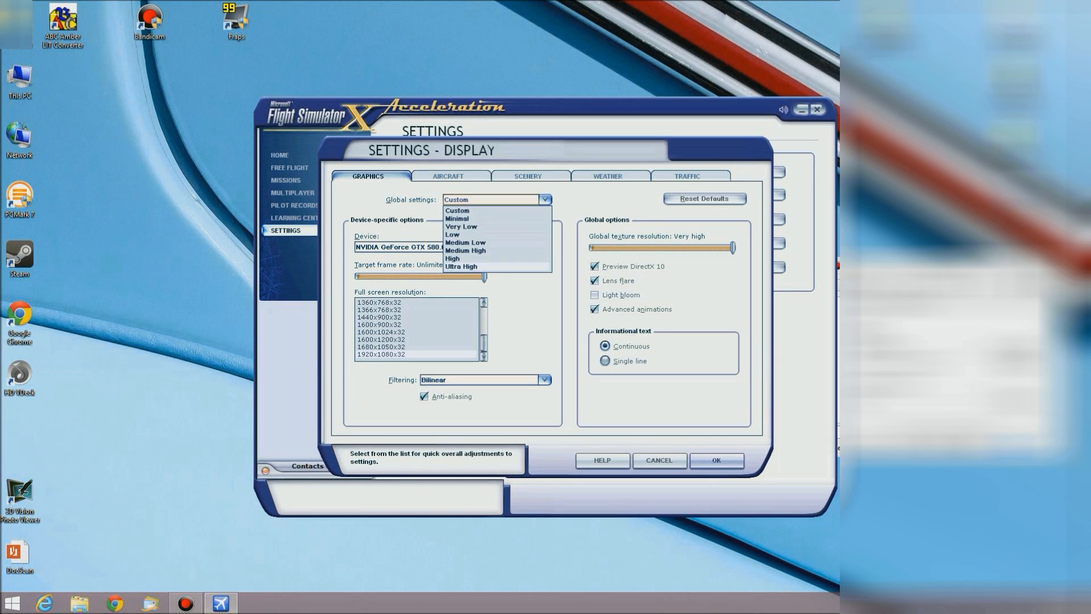
{"action": "left_click", "coordinate": [461, 266]}
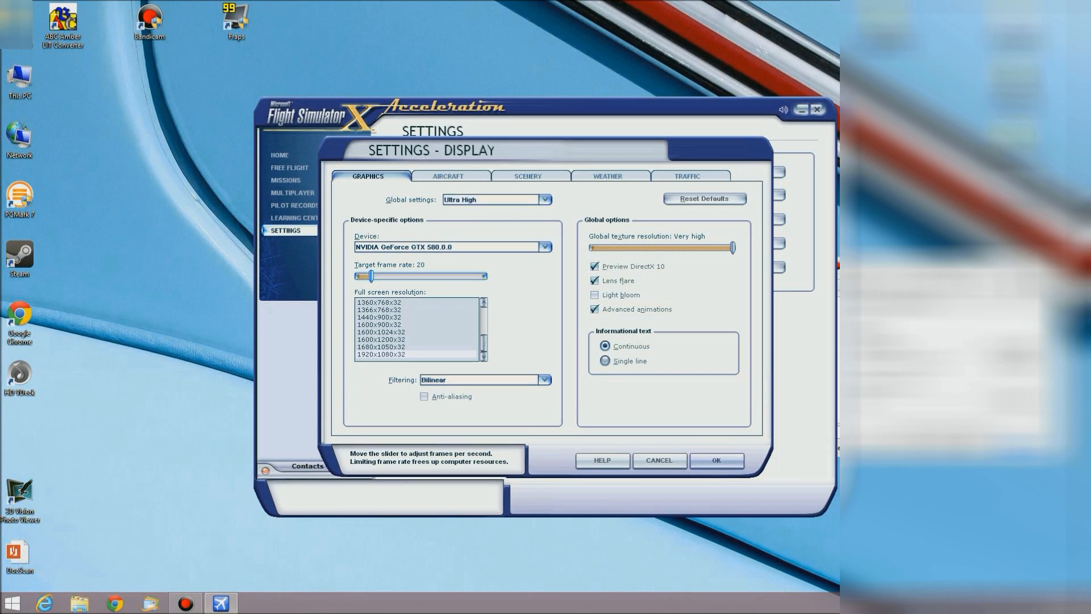
Try target frame rates 12, 22 and 59, leave it at Unlimited and accept the settings
{"action": "left_click_drag", "start_coordinate": [377, 276], "coordinate": [358, 276]}
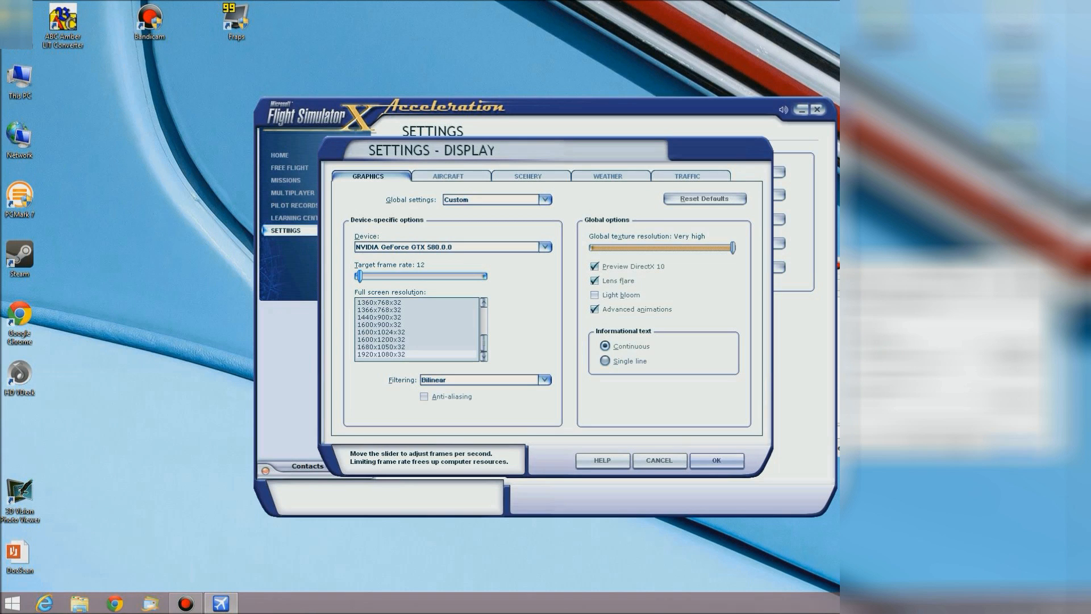
{"action": "left_click_drag", "start_coordinate": [360, 276], "coordinate": [374, 276]}
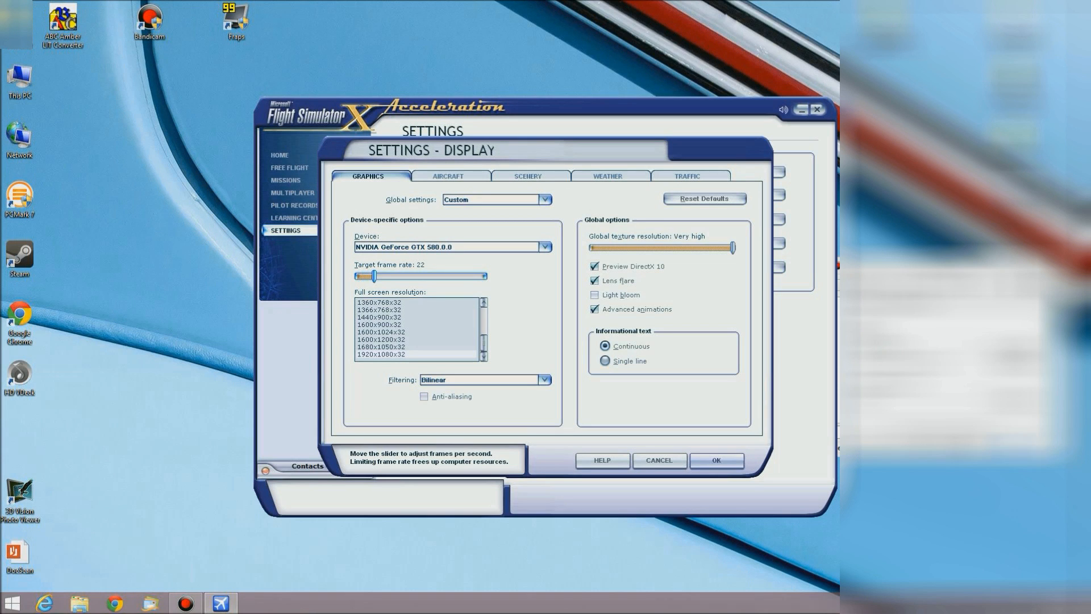
{"action": "left_click_drag", "start_coordinate": [372, 276], "coordinate": [424, 276]}
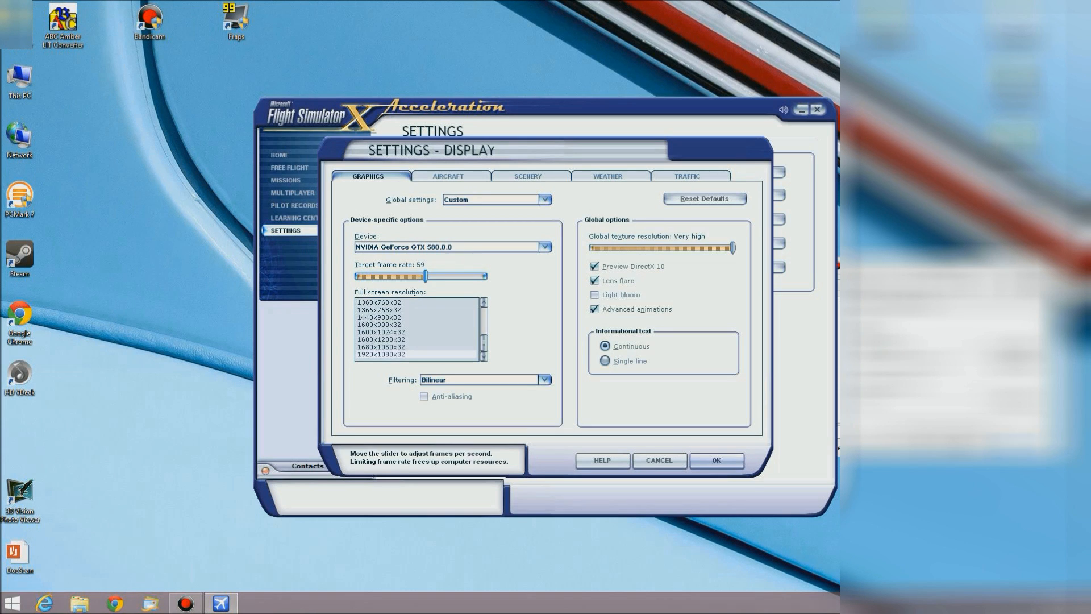
{"action": "left_click_drag", "start_coordinate": [424, 275], "coordinate": [484, 275]}
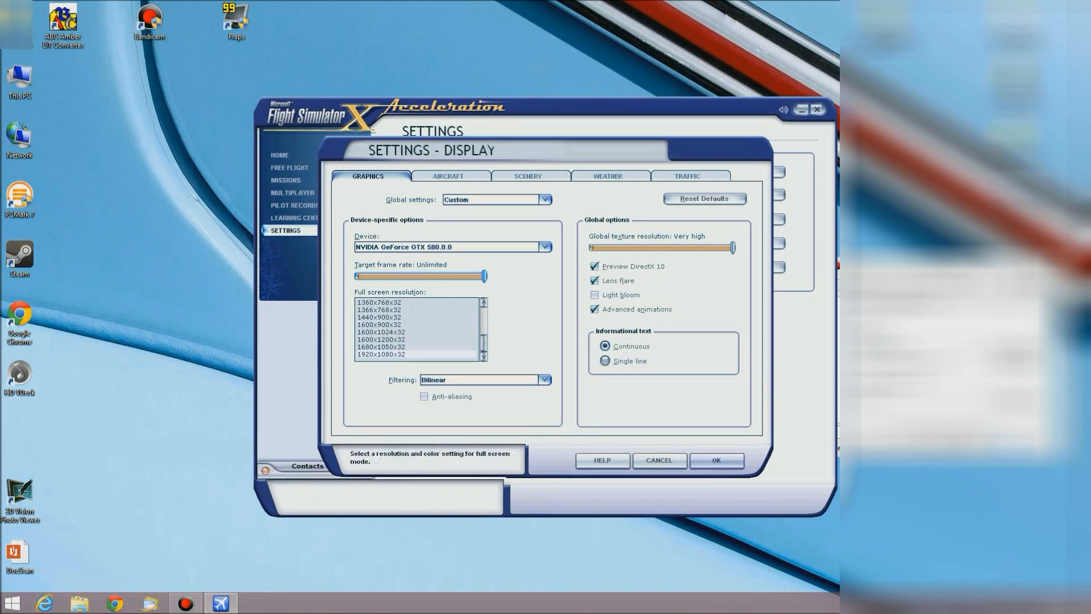
{"action": "left_click", "coordinate": [424, 395]}
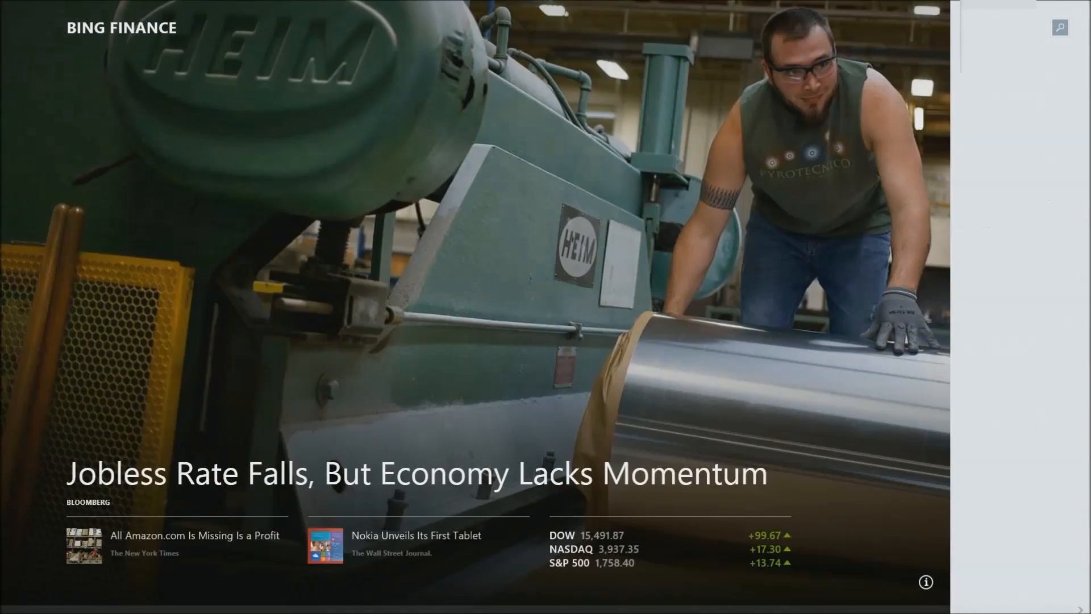
Return from the Bing Finance app to the desktop with the Windows key
{"action": "key", "text": "Win"}
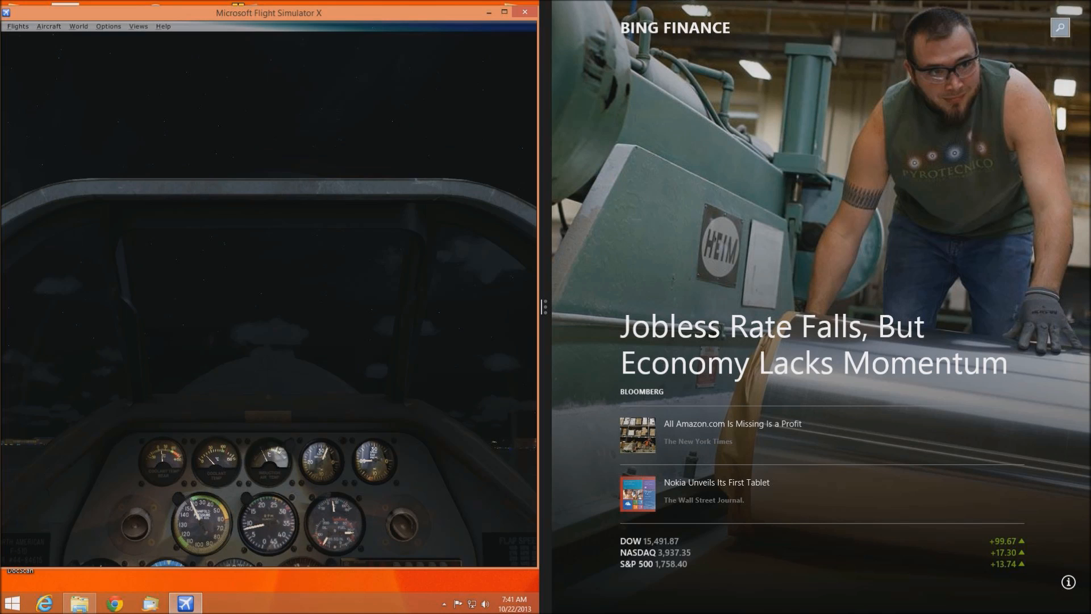
Set daytime via World > Time and Season and look at Options > Settings
{"action": "left_click", "coordinate": [78, 26]}
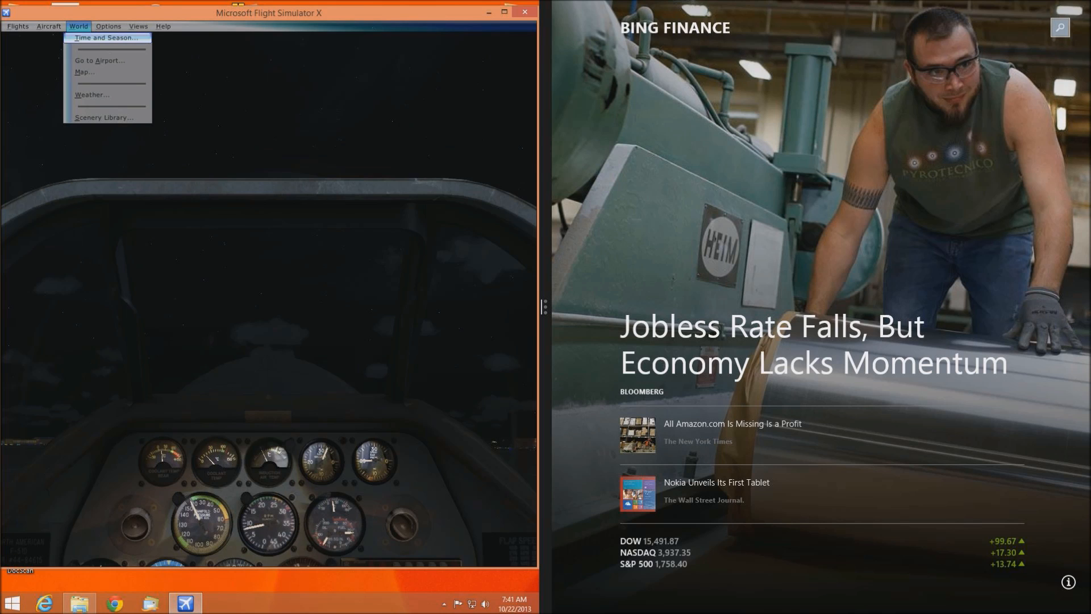
{"action": "left_click", "coordinate": [104, 37]}
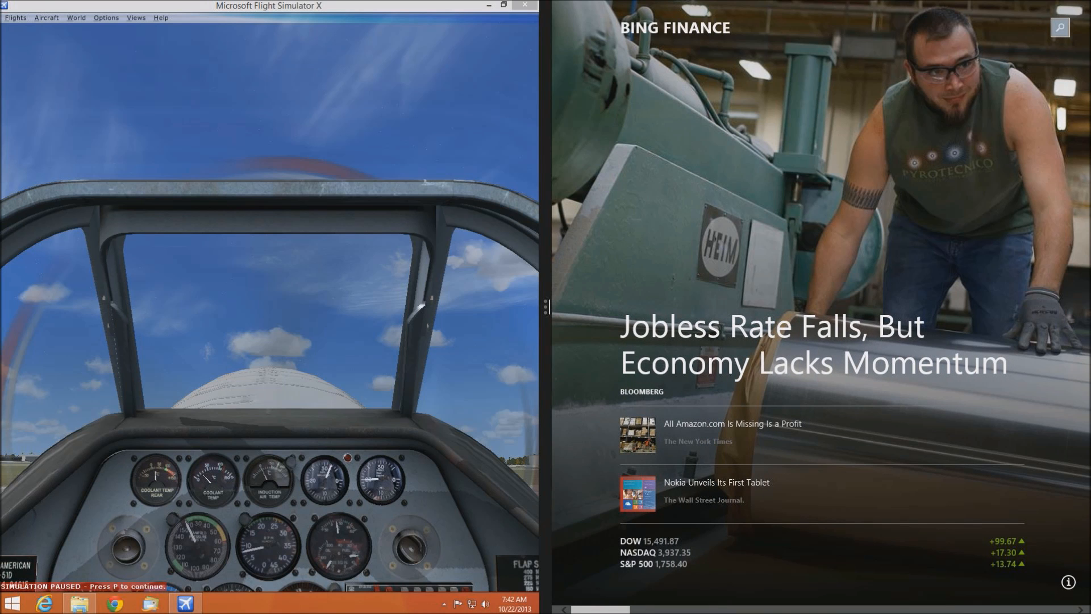
{"action": "left_click", "coordinate": [104, 17]}
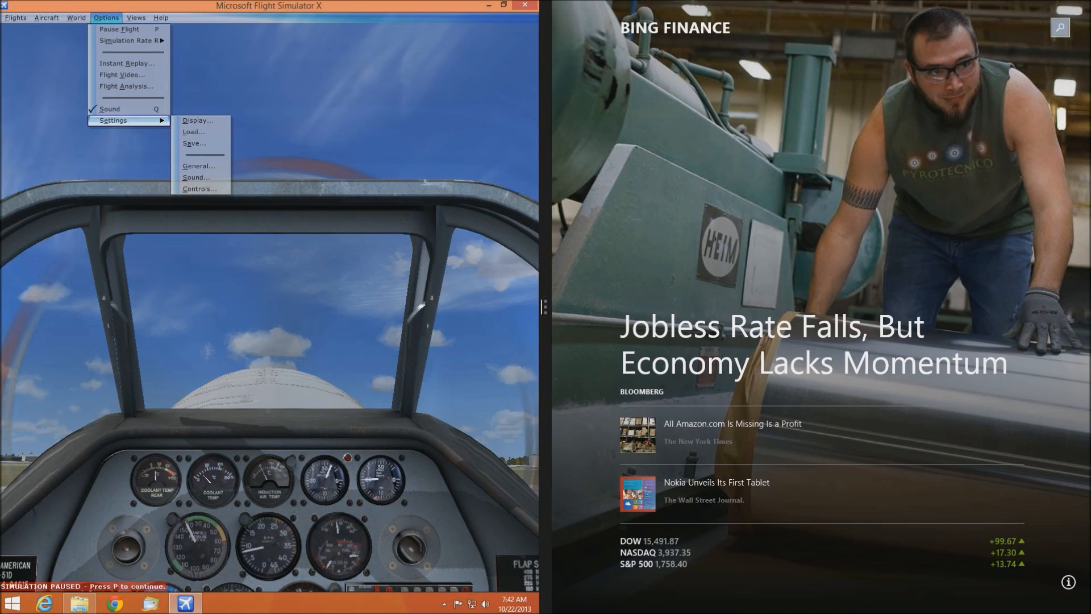
Switch the windowed flight to the Outside > Spot view of the plane
{"action": "left_click", "coordinate": [135, 17]}
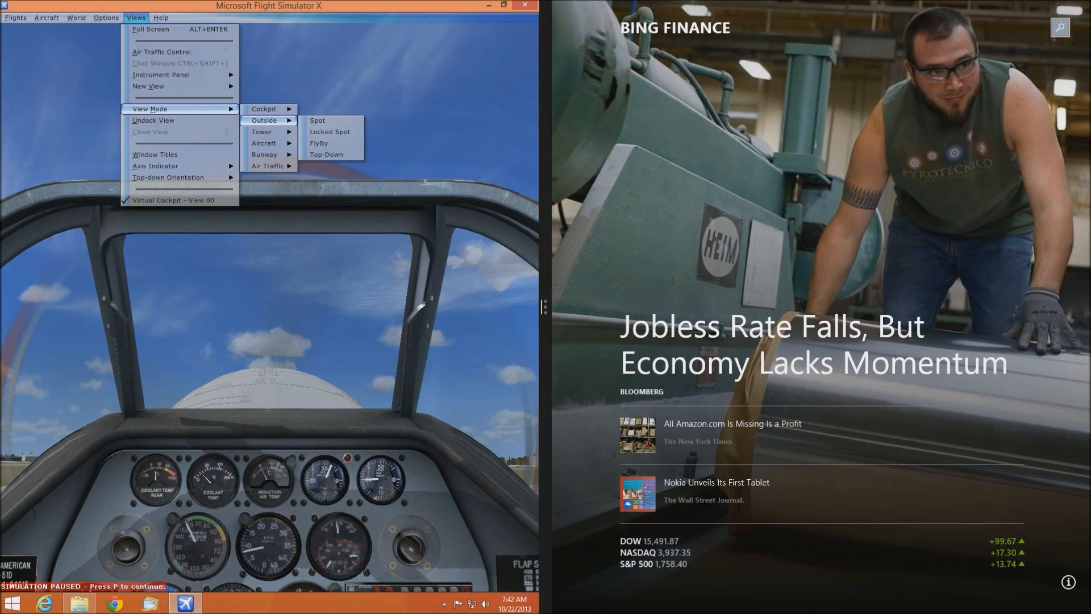
{"action": "left_click", "coordinate": [329, 131]}
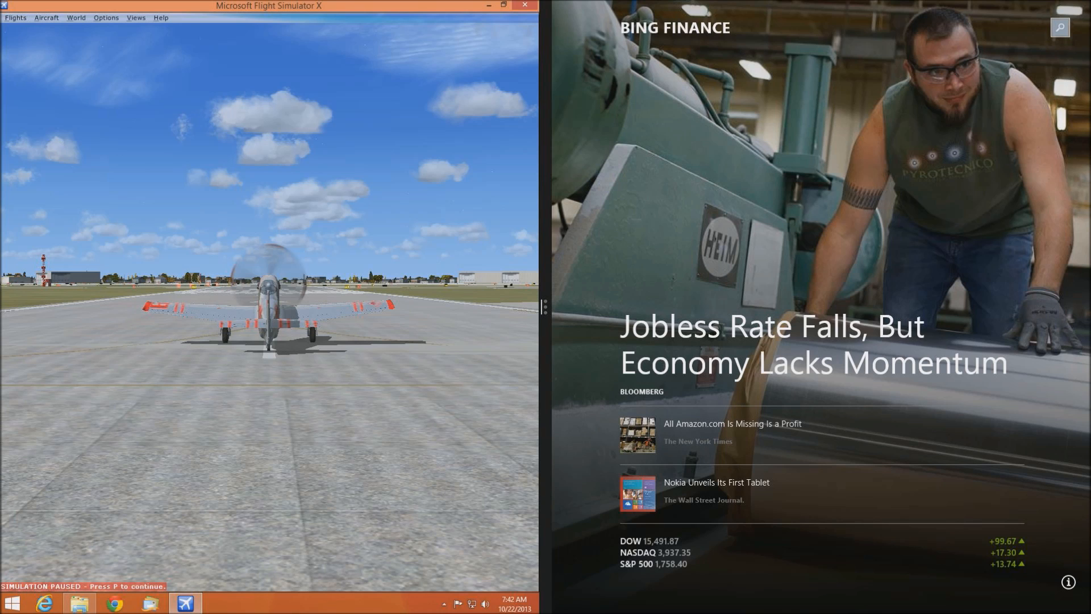
After takeoff over the city, bring up the Select Aircraft list from the Aircraft menu
{"action": "left_click", "coordinate": [46, 17]}
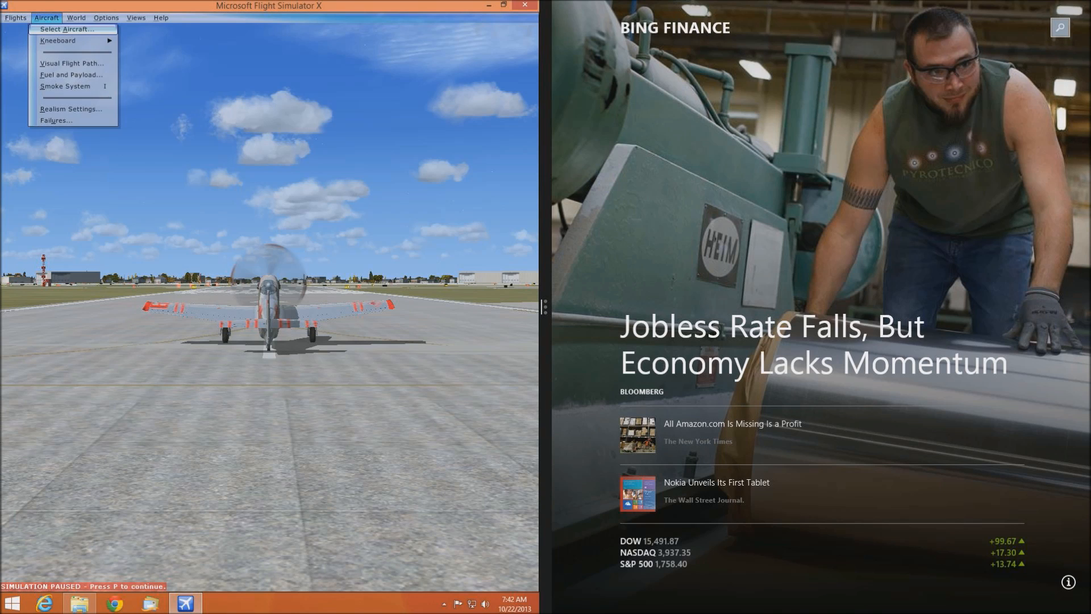
{"action": "left_click", "coordinate": [45, 17]}
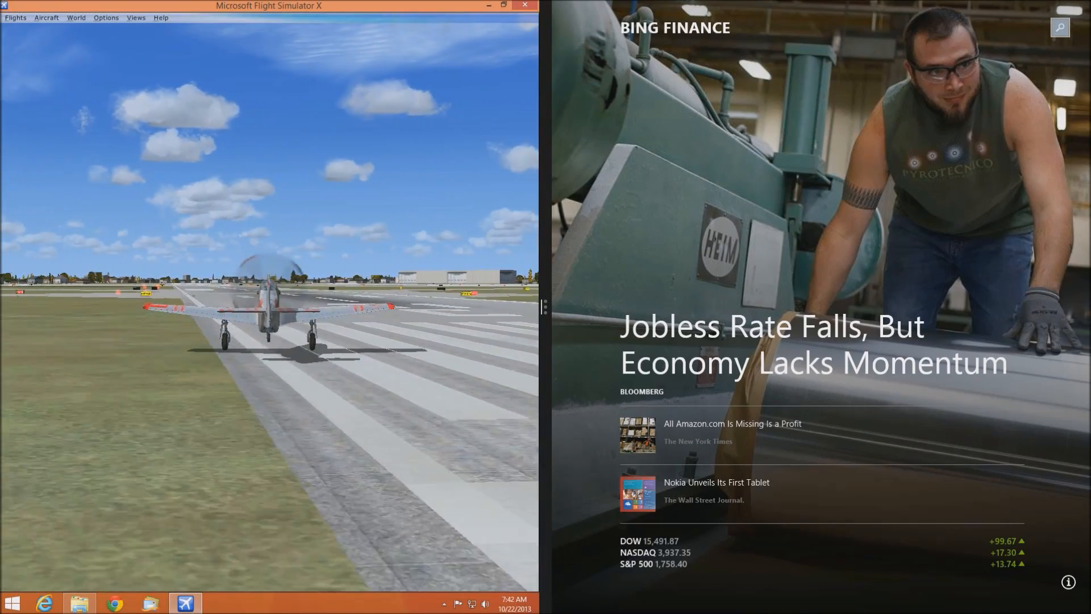
{"action": "left_click", "coordinate": [45, 17]}
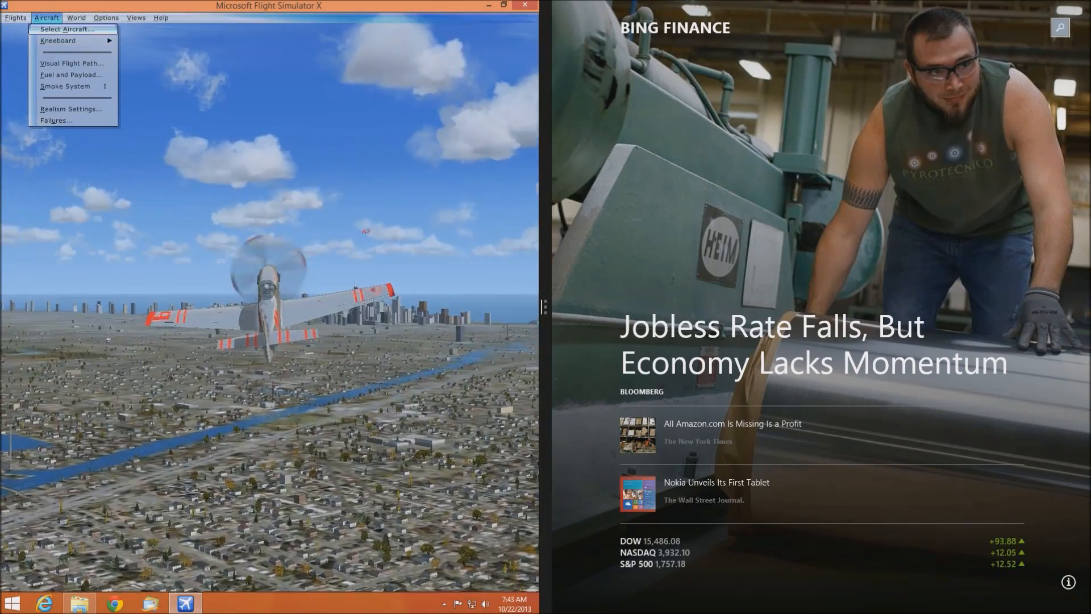
{"action": "left_click", "coordinate": [66, 30]}
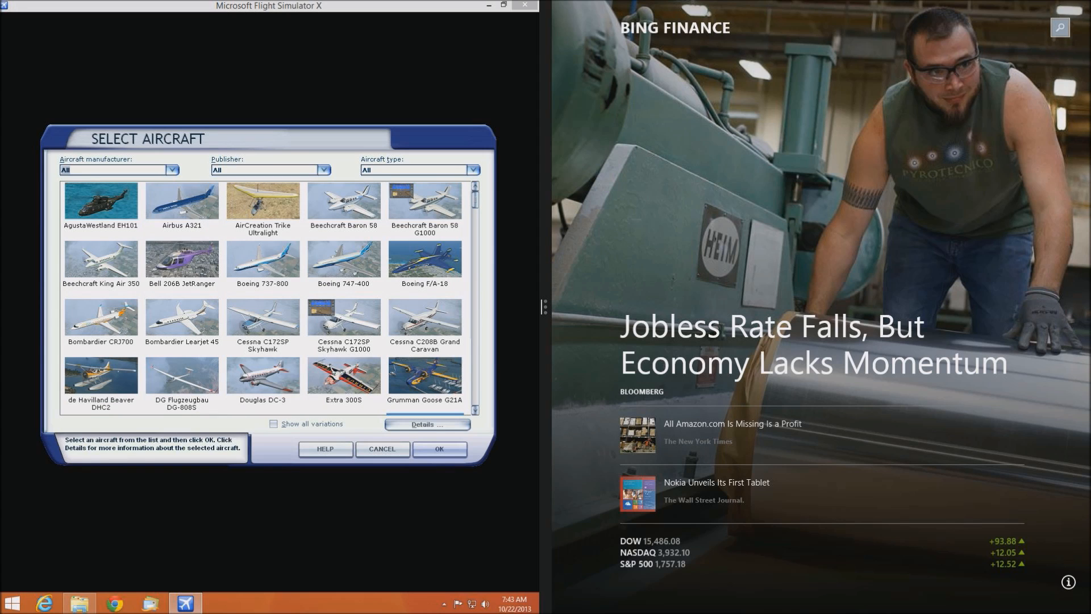
Fly the Extra 300S instead, then expand the simulator to full screen
{"action": "left_click", "coordinate": [343, 377]}
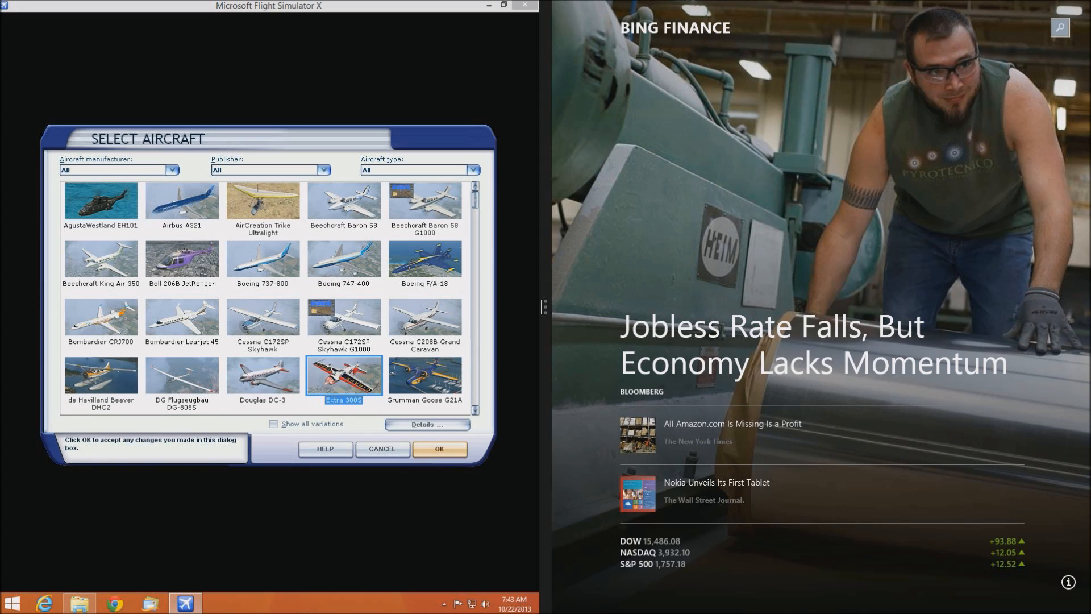
{"action": "left_click", "coordinate": [437, 448]}
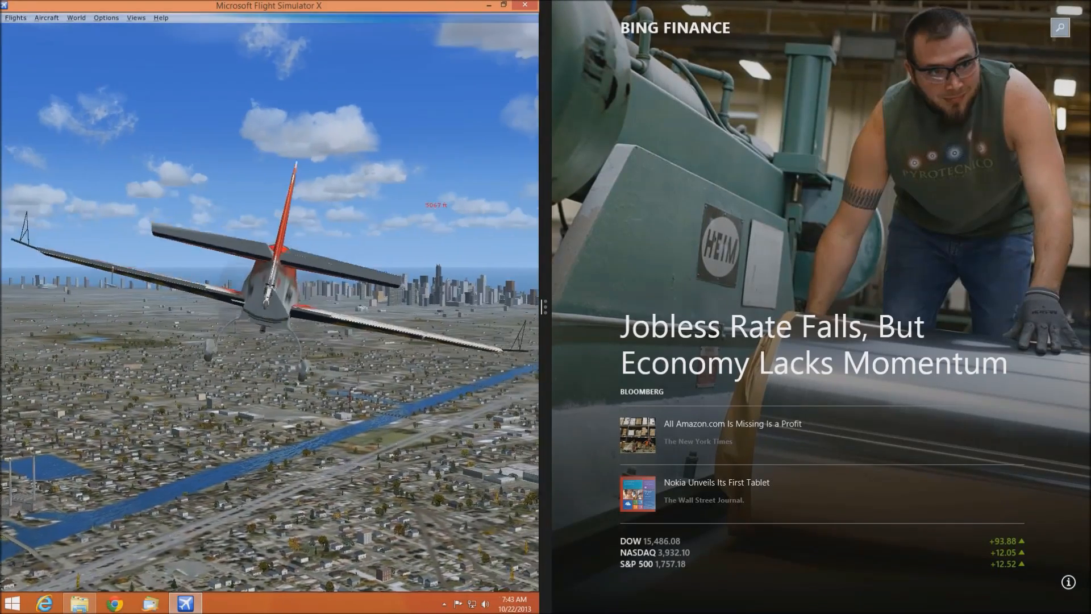
{"action": "left_click", "coordinate": [76, 17]}
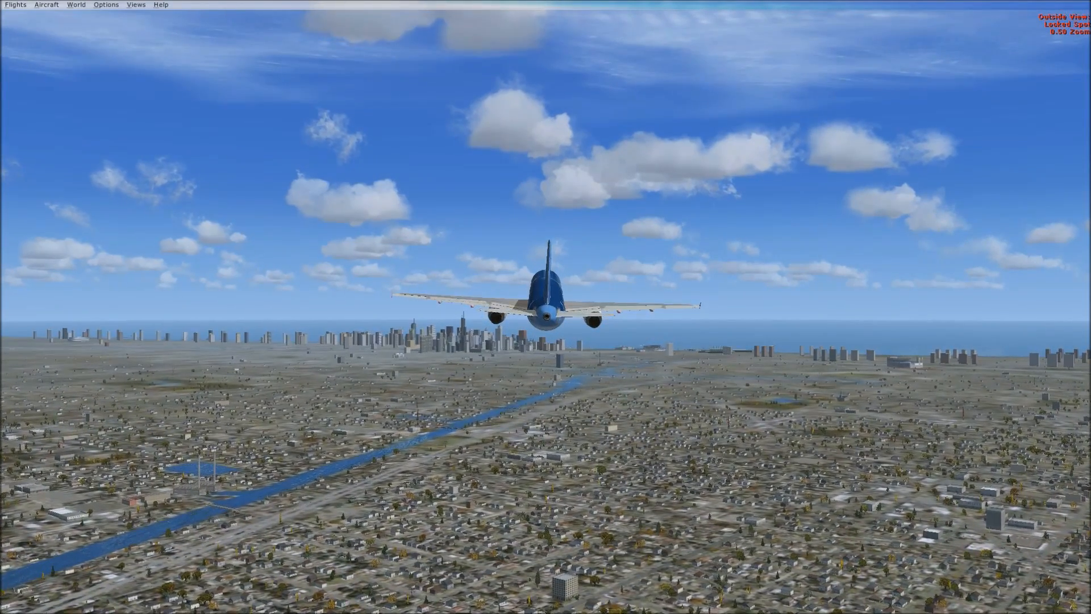
Swap the aircraft twice via Aircraft > Select Aircraft, briefly flying the Extra 300S then returning to the twin-jet airliner
{"action": "left_click", "coordinate": [45, 5]}
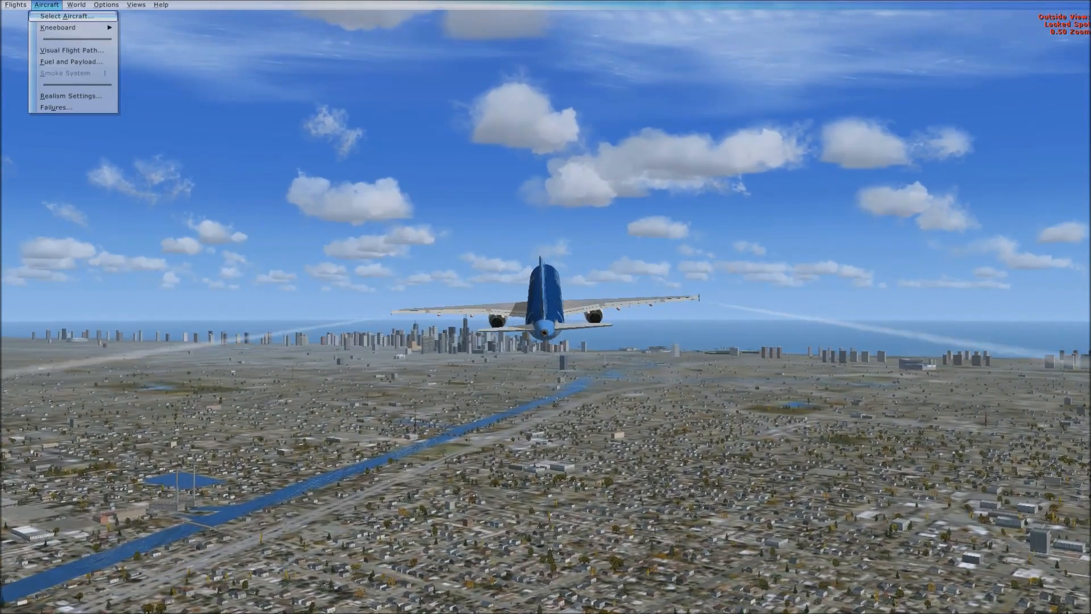
{"action": "left_click", "coordinate": [67, 15]}
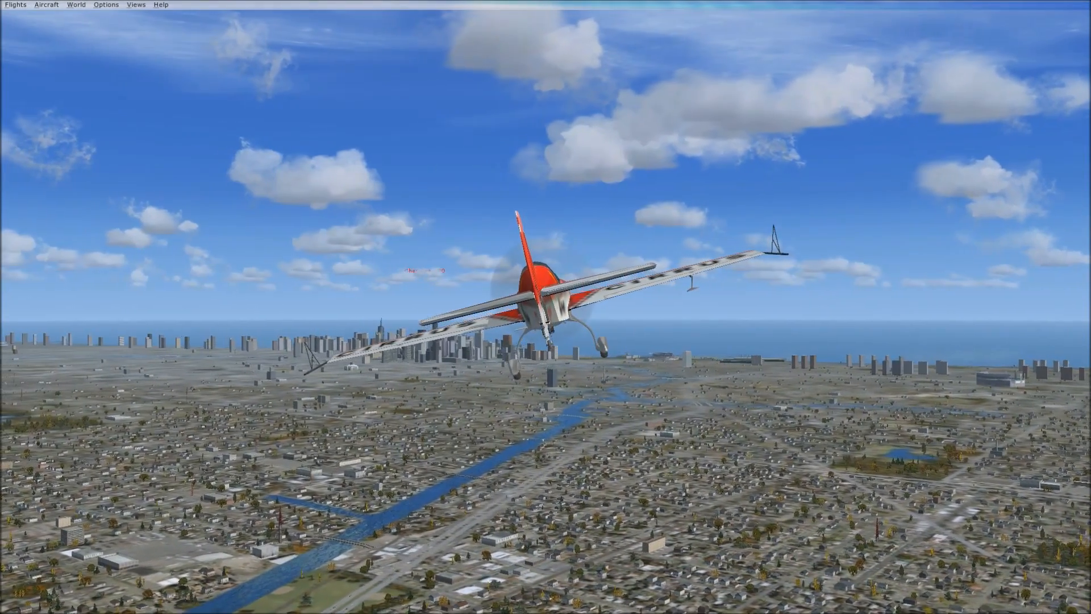
{"action": "left_click", "coordinate": [46, 5]}
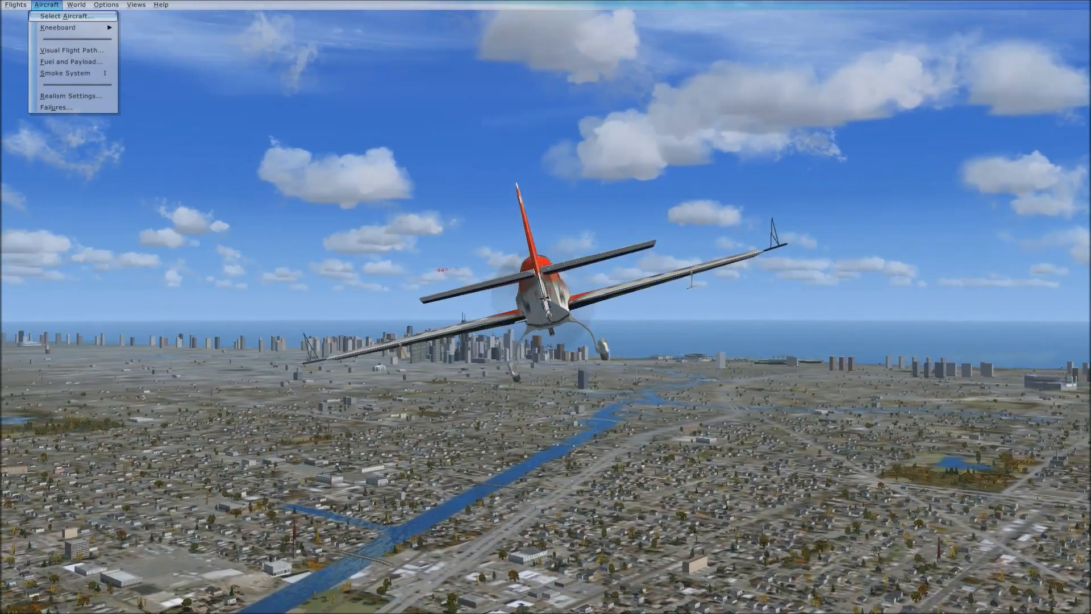
{"action": "left_click", "coordinate": [66, 16]}
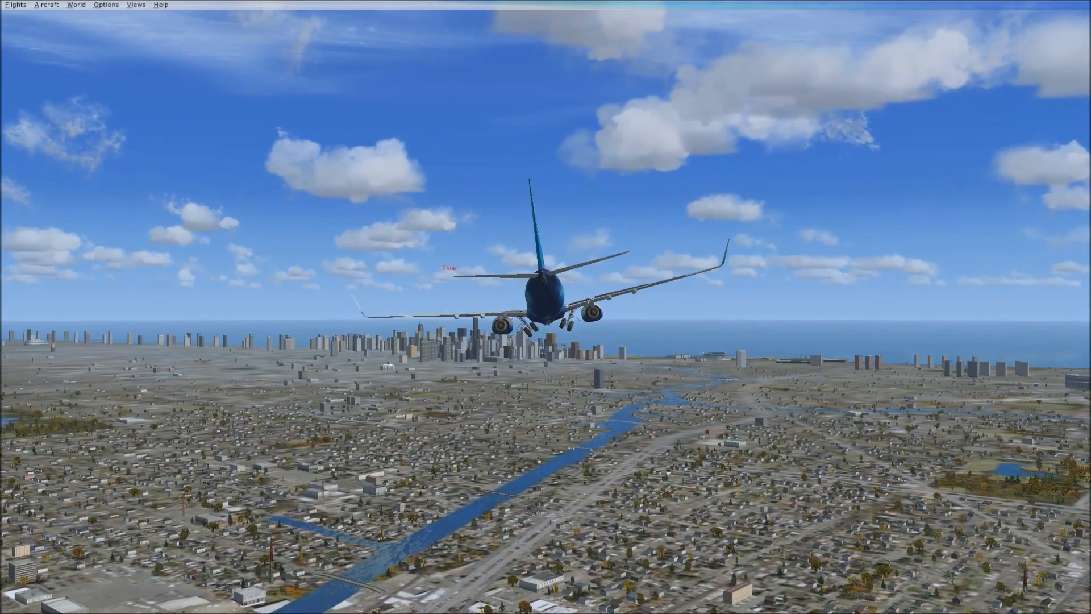